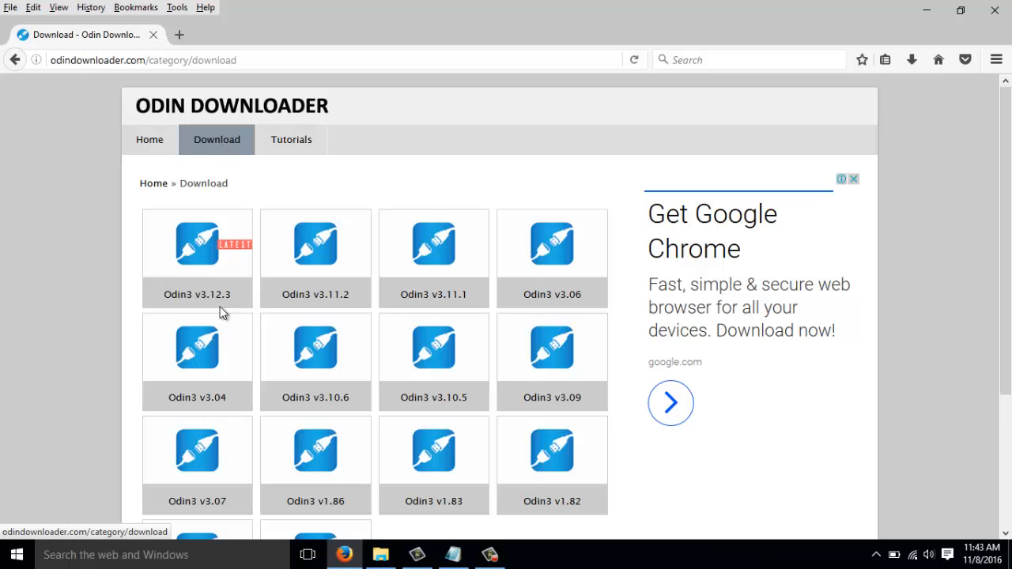
mouse_move(224, 277)
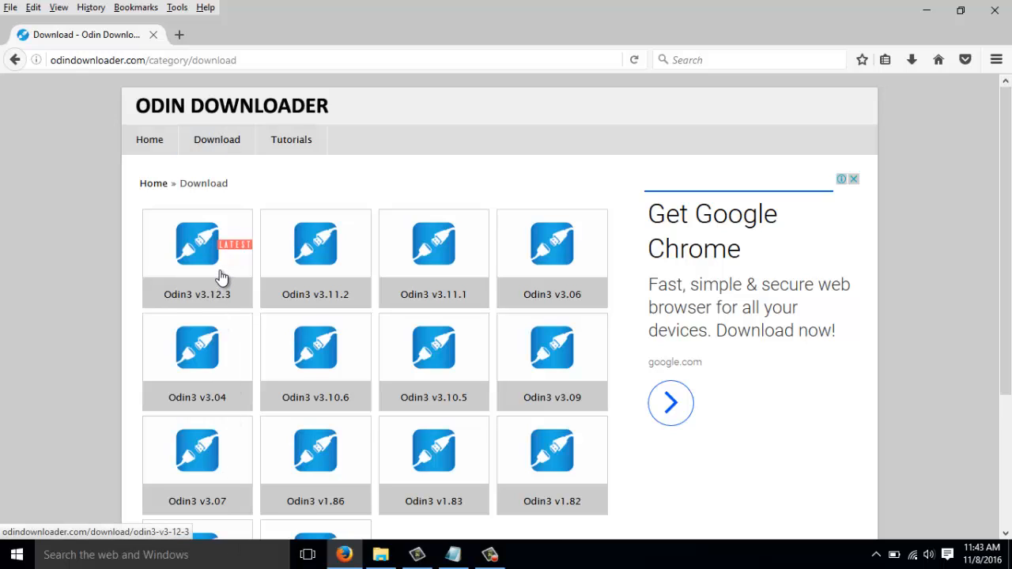
mouse_move(211, 270)
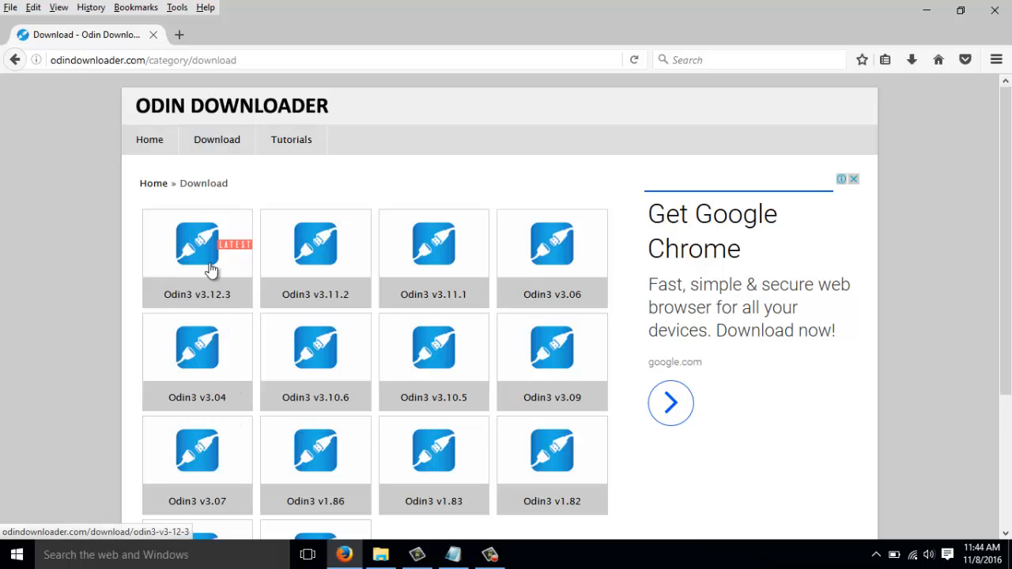
- Open the Odin3 v3.12.3 page and begin downloading odin3_v3.12.3.zip
left_click(197, 243)
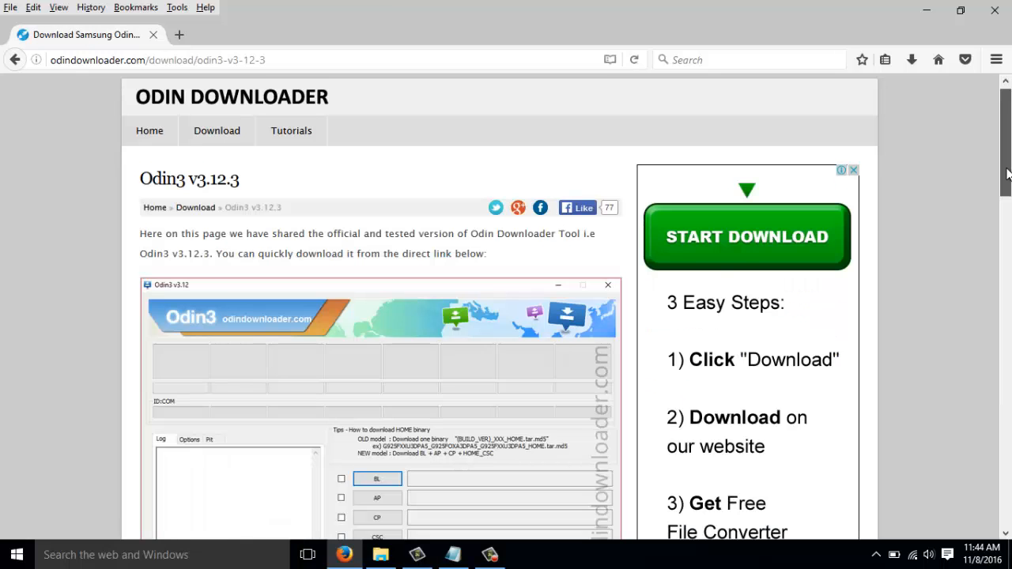
scroll("down", 3)
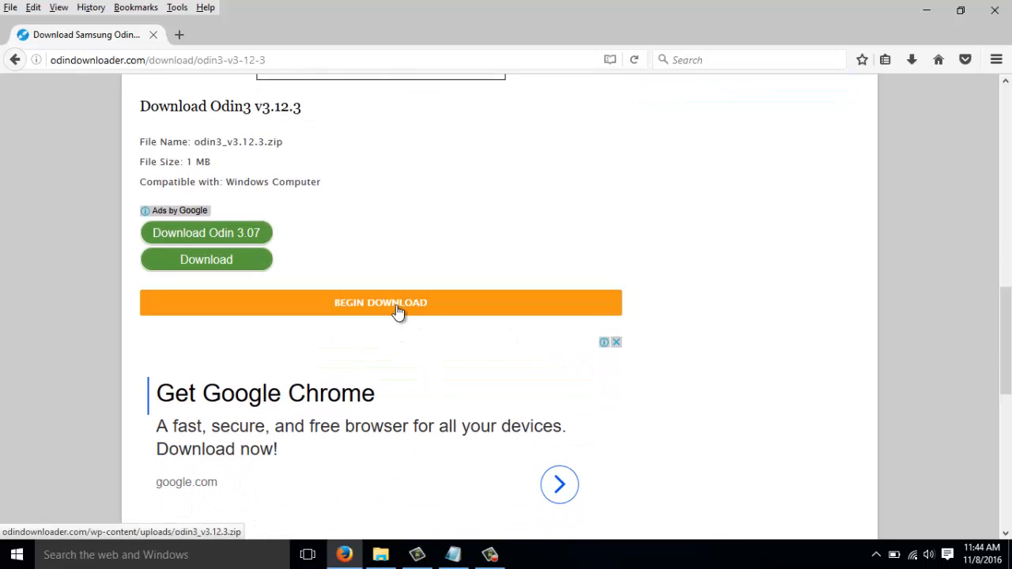
left_click(381, 302)
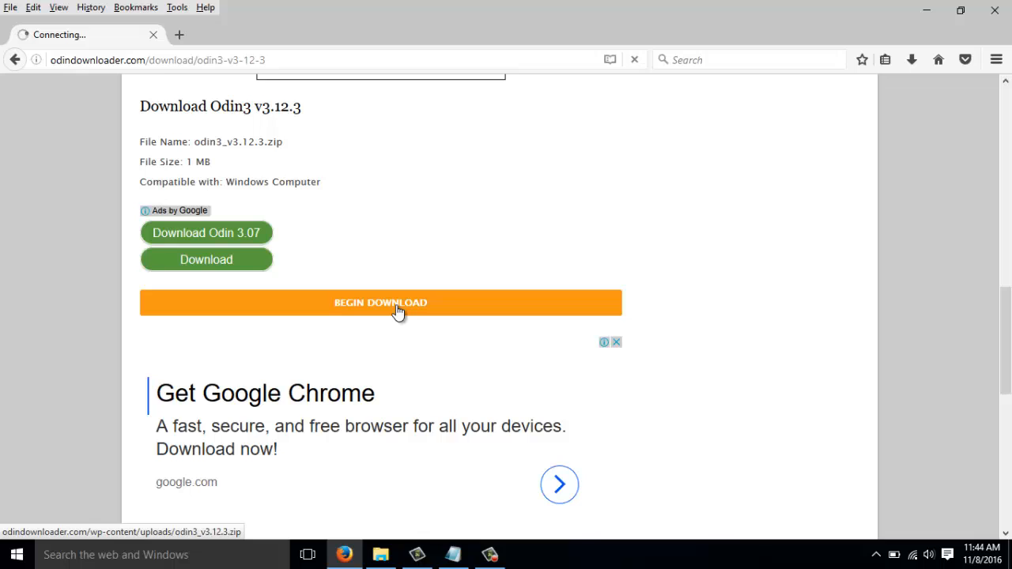
left_click(381, 302)
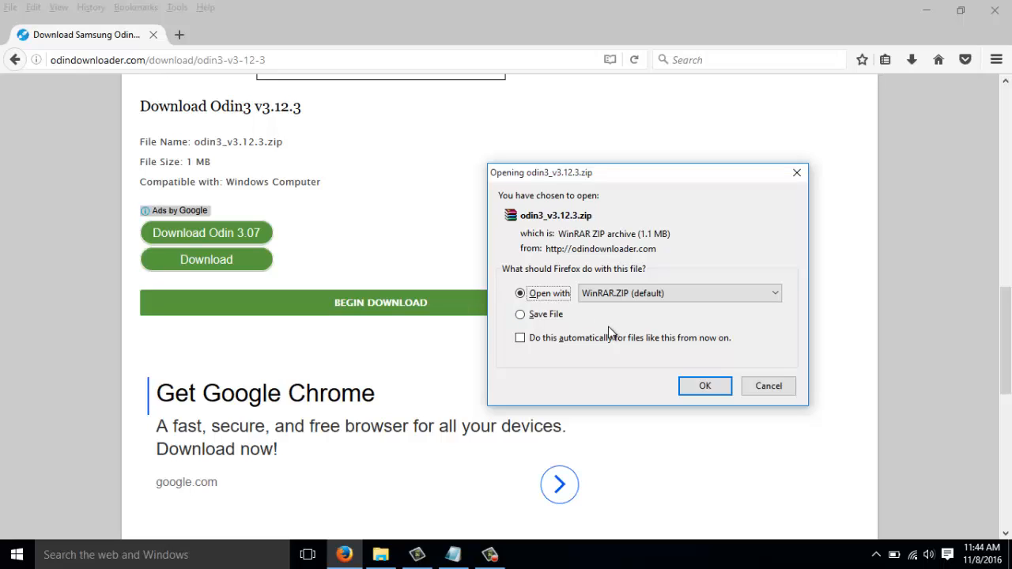
mouse_move(772, 343)
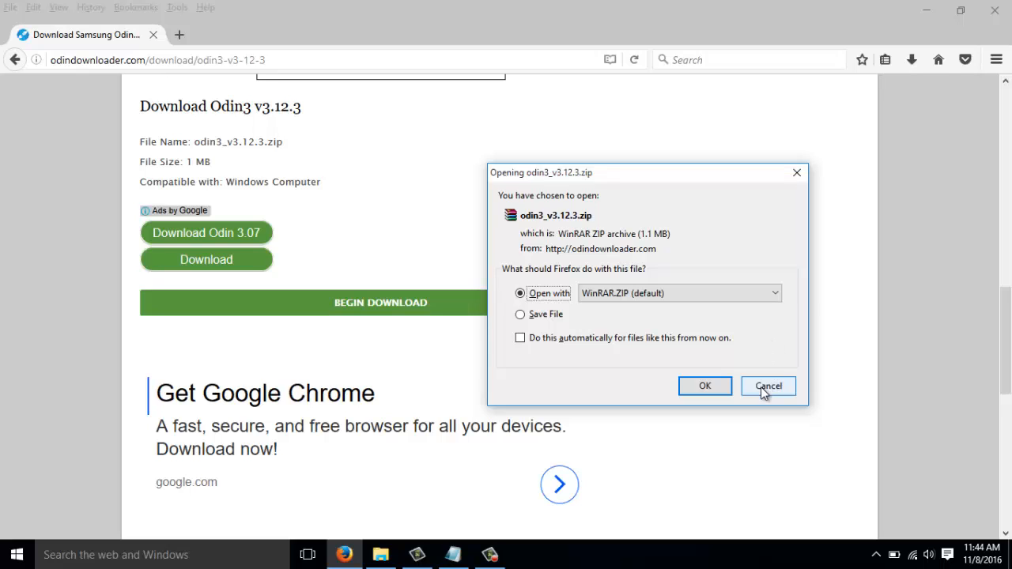
- Dismiss the save prompt and copy the sammobile.com firmwares URL from Notepad into Firefox
left_click(767, 386)
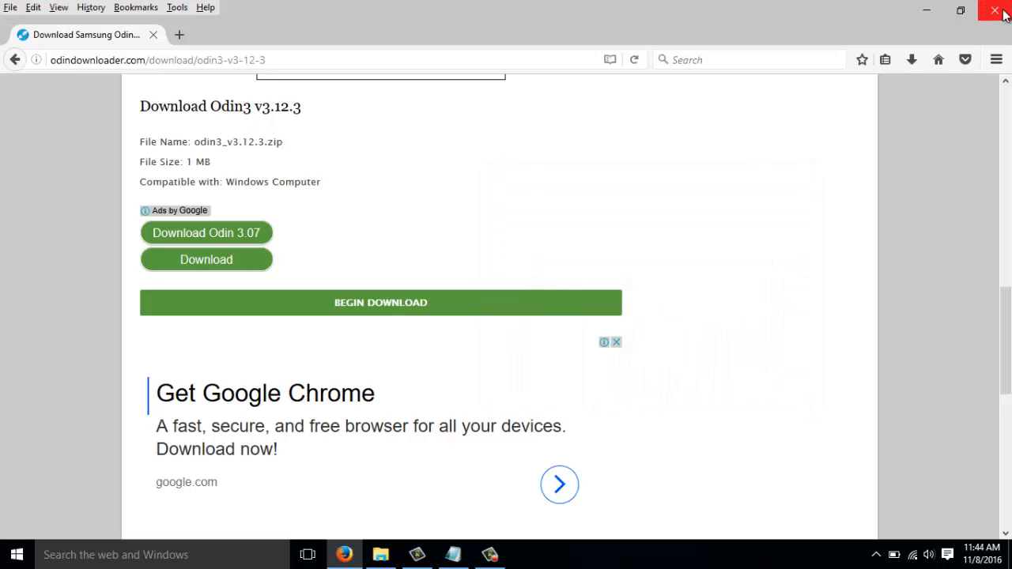
left_click(453, 554)
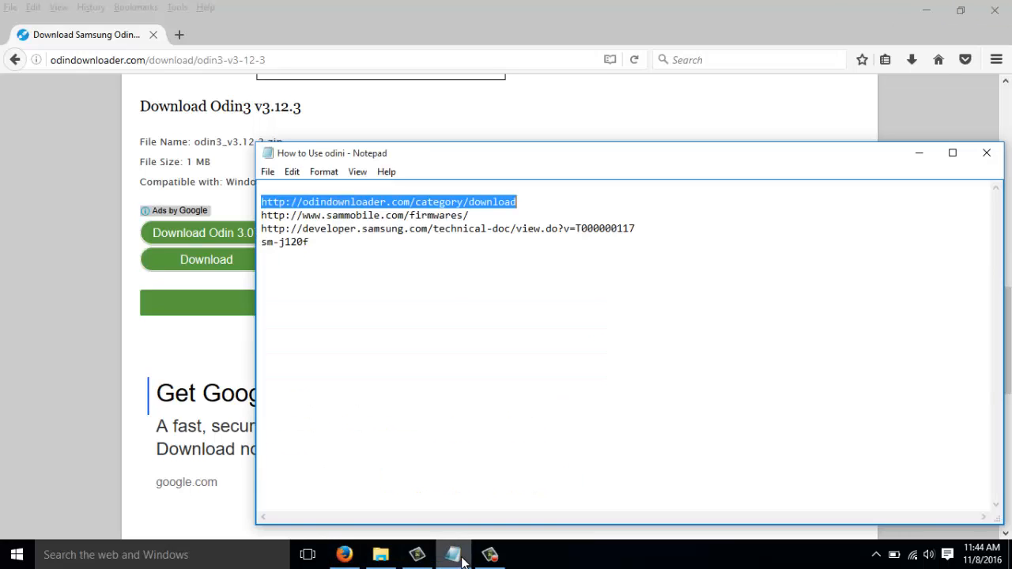
left_click(472, 215)
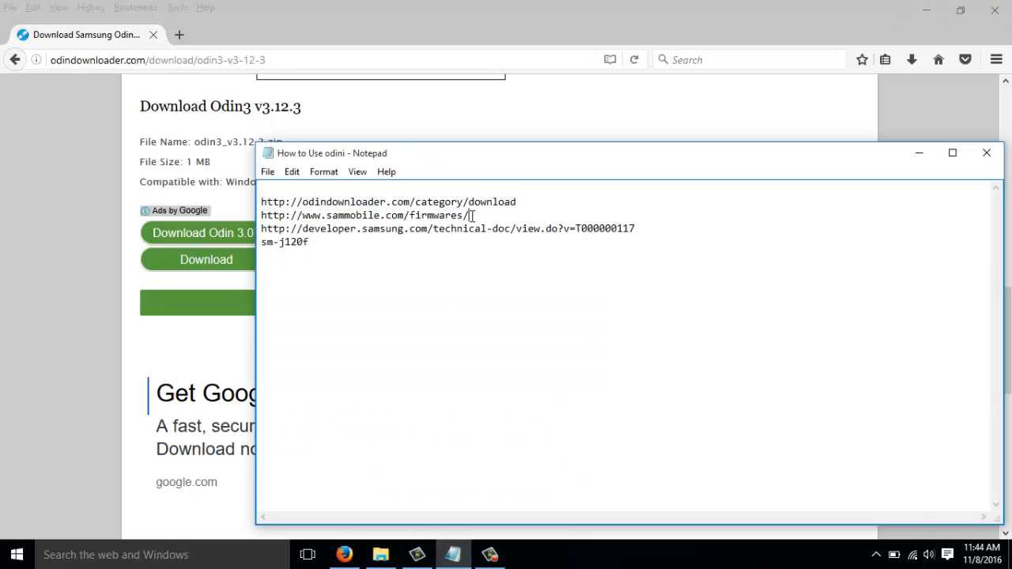
left_click_drag(286, 215, 467, 215)
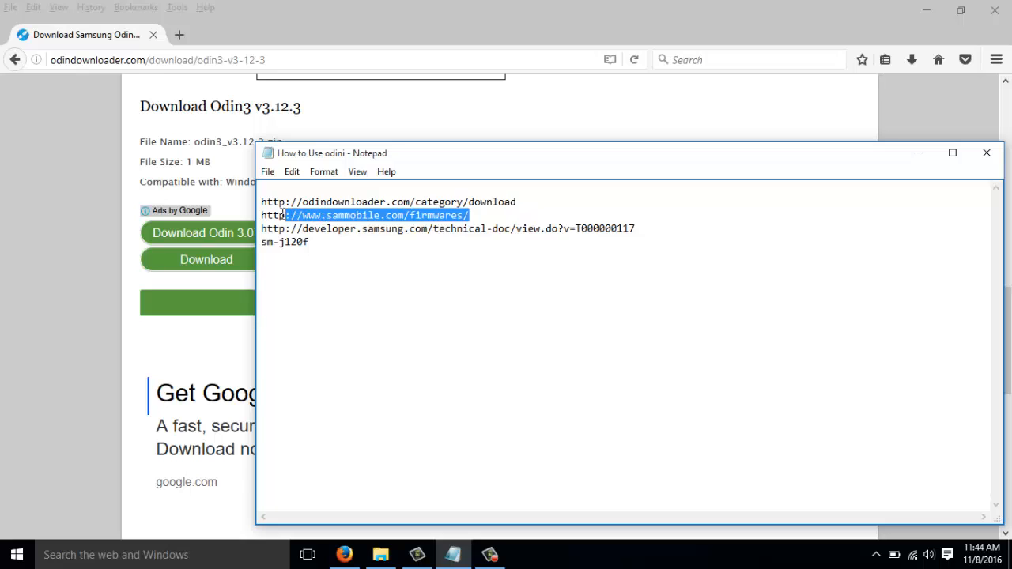
right_click(356, 215)
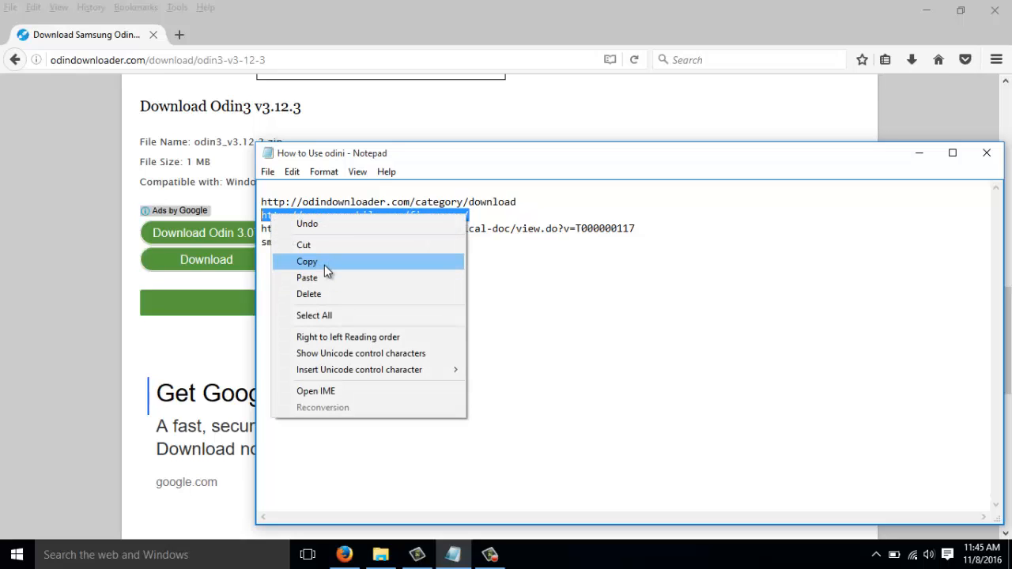
left_click(307, 261)
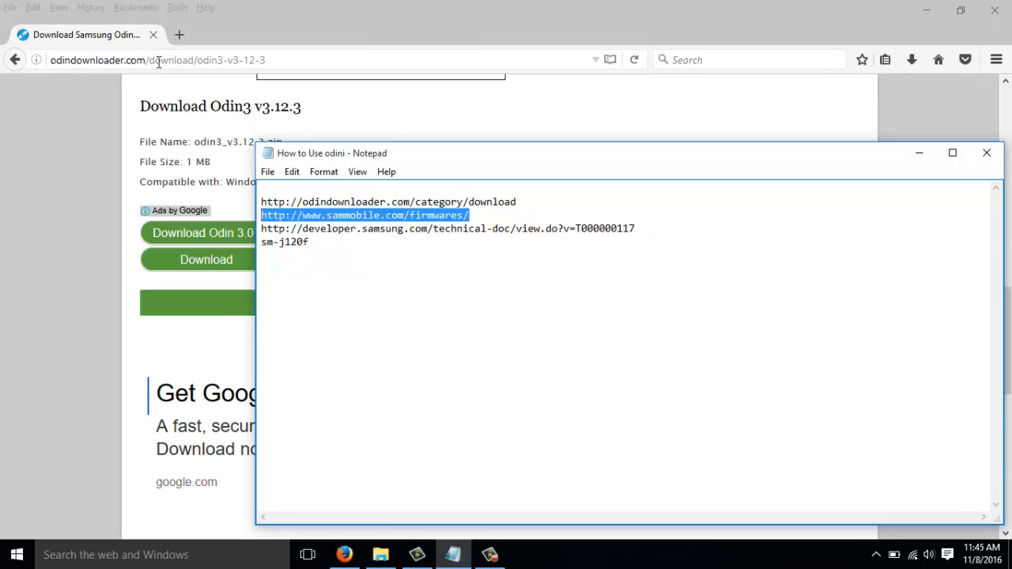
right_click(158, 59)
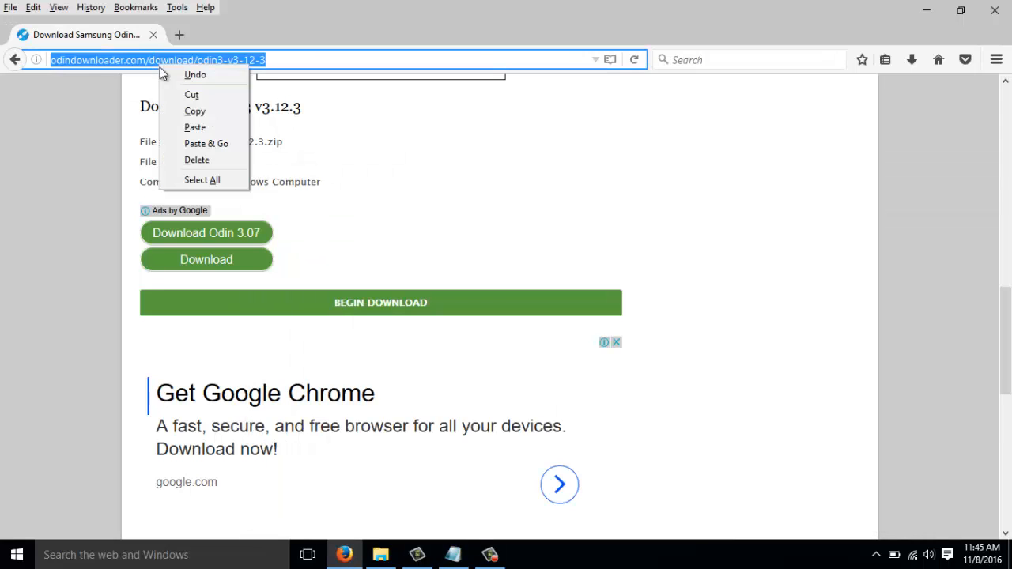
mouse_move(195, 128)
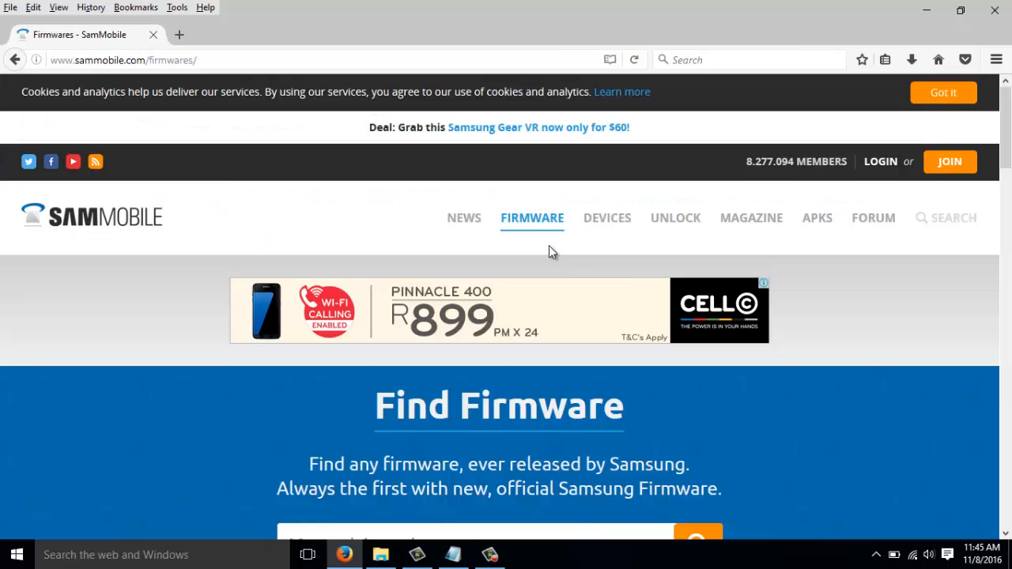
- Try signing up for the free SamMobile membership
left_click(949, 161)
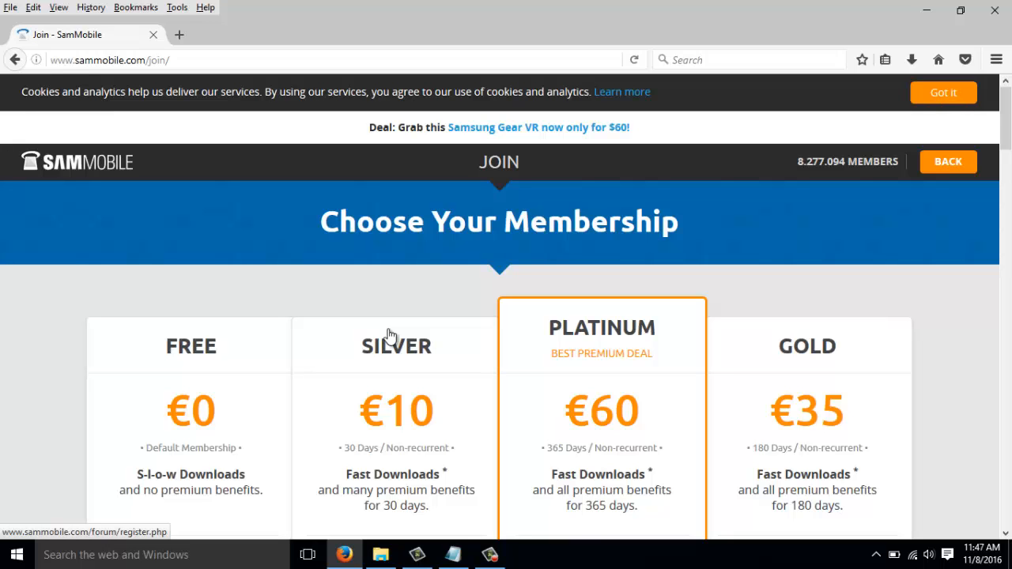
scroll("down", 3)
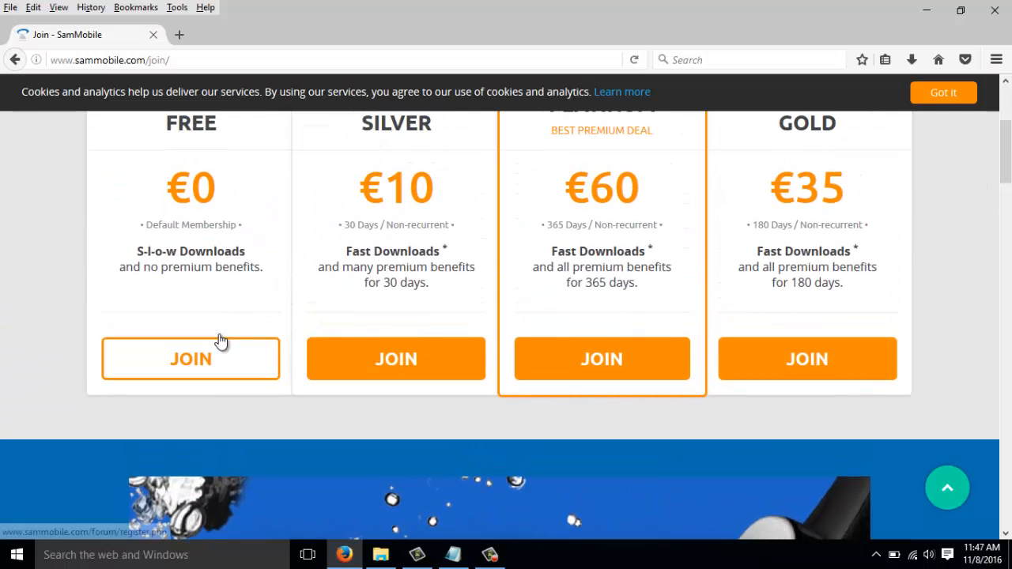
left_click(189, 358)
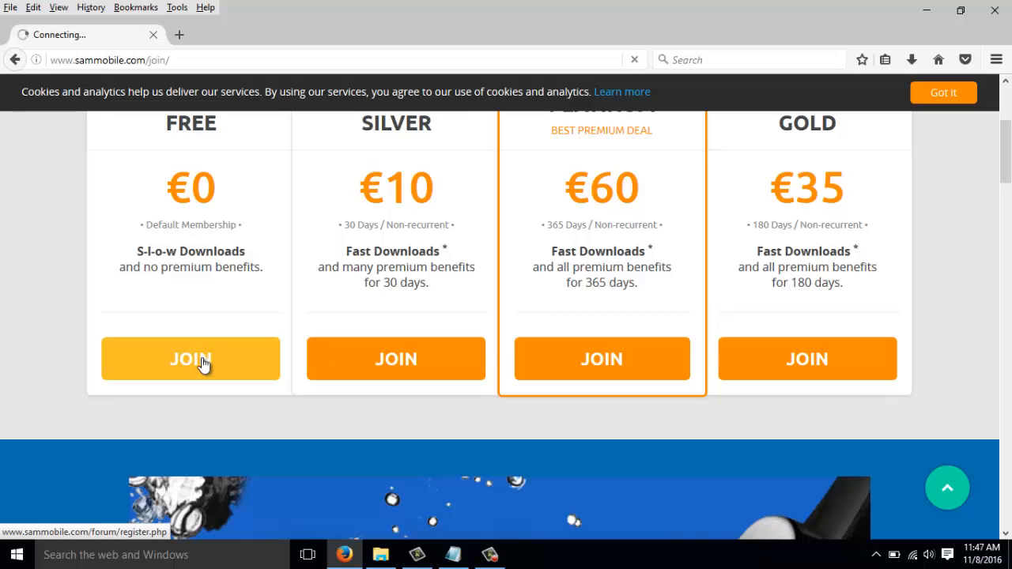
left_click(190, 359)
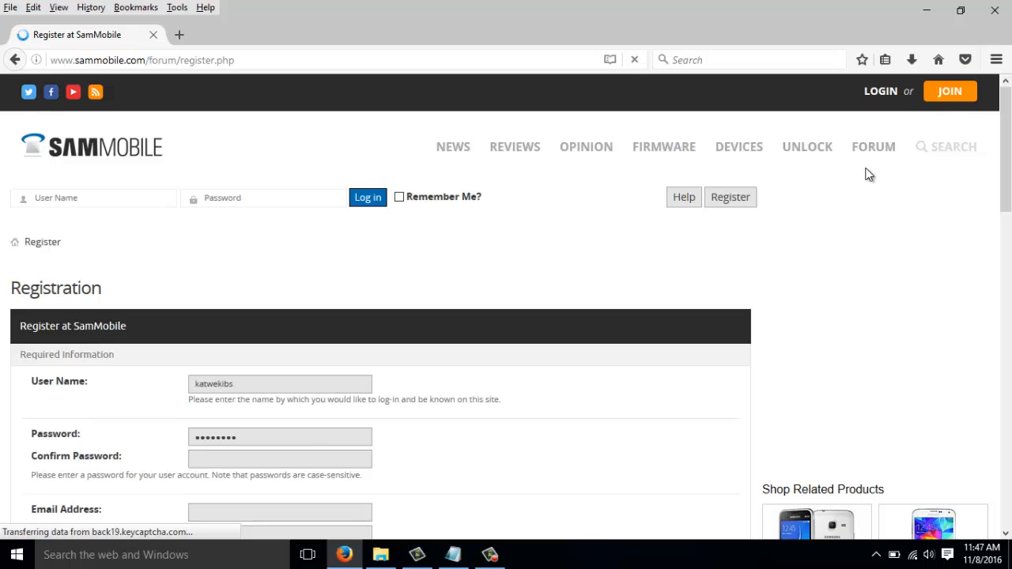
mouse_move(880, 91)
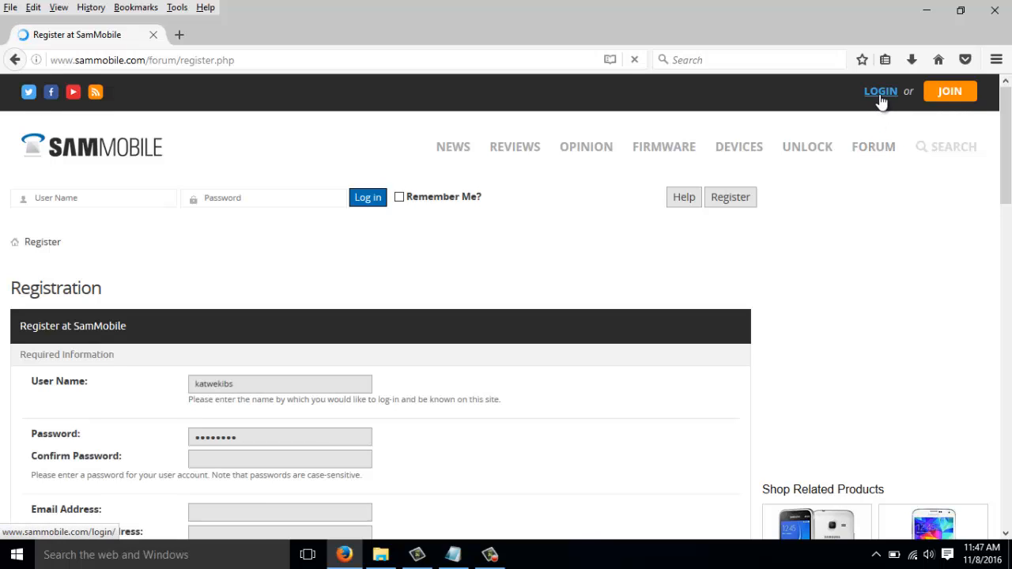
- Log in to SamMobile as katwekibs
left_click(880, 91)
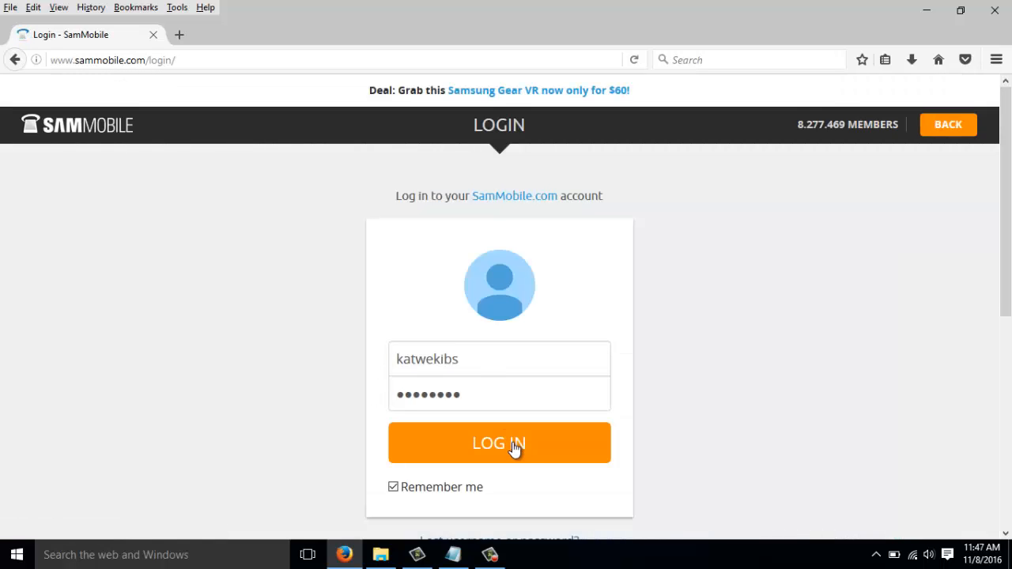
left_click(499, 443)
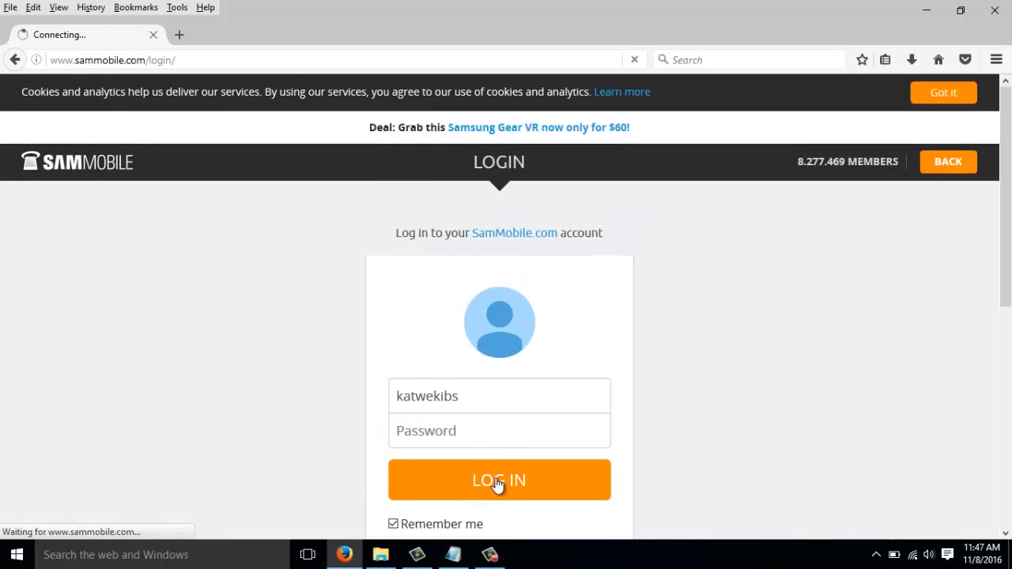
left_click(499, 480)
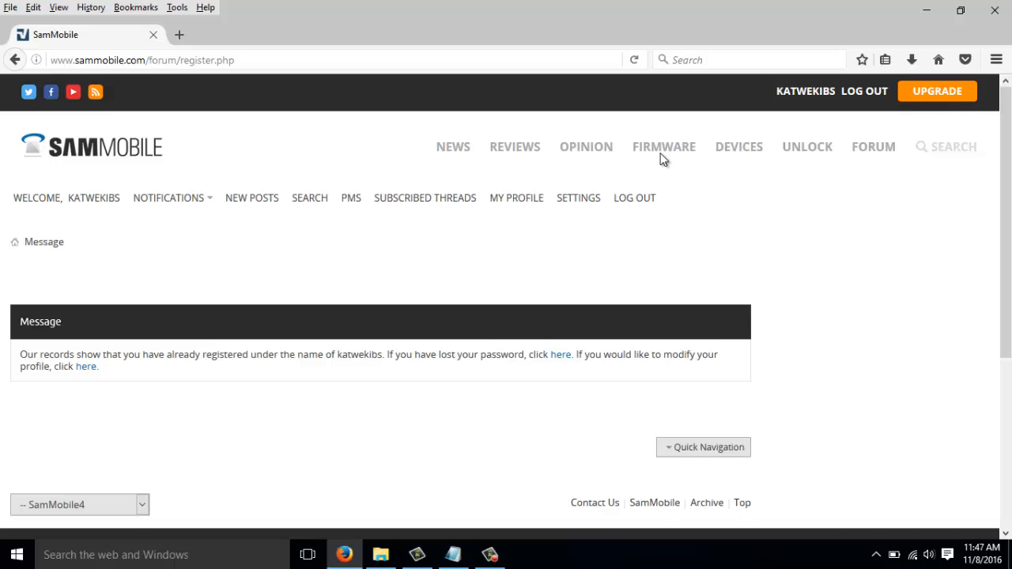
- Search SamMobile firmware for 'J1', pick Galaxy J1 (SM-J120F), and browse the releases
left_click(664, 146)
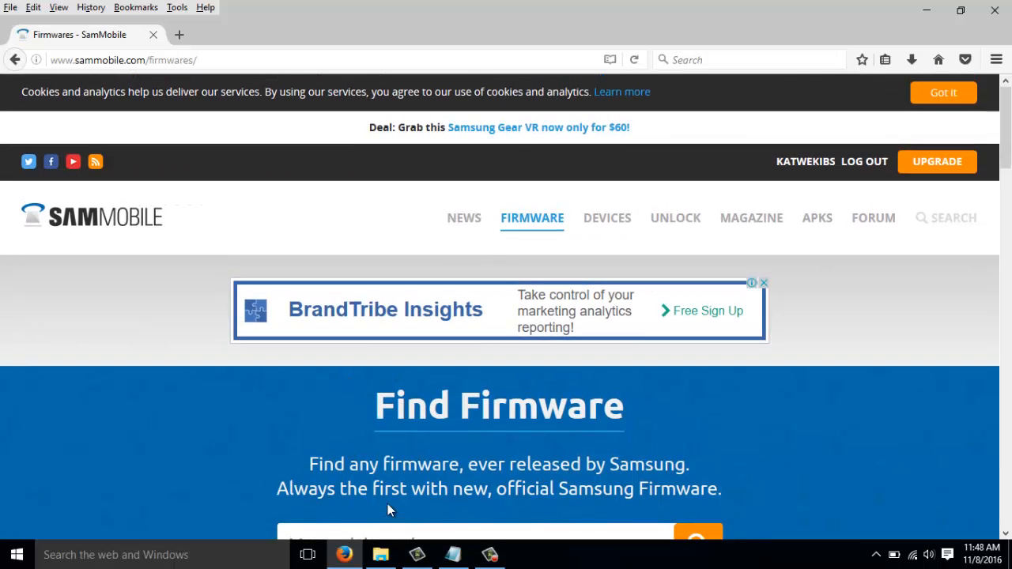
left_click(474, 538)
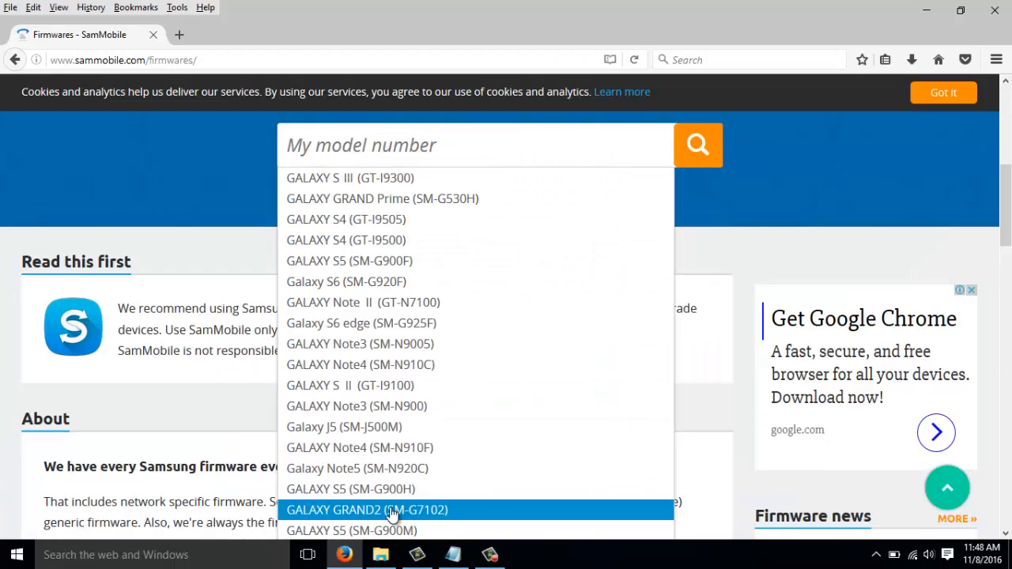
type("J12")
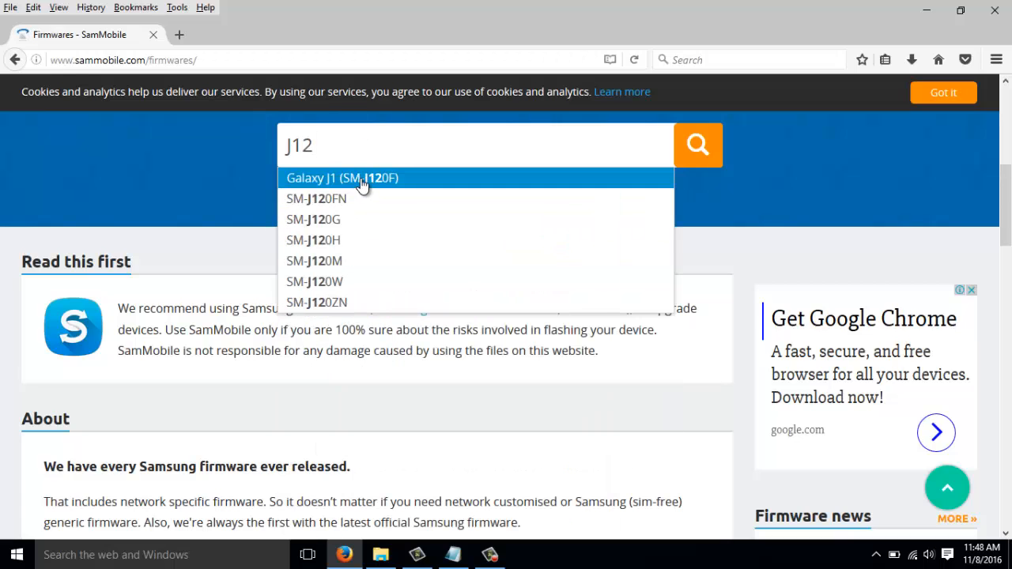
left_click(342, 177)
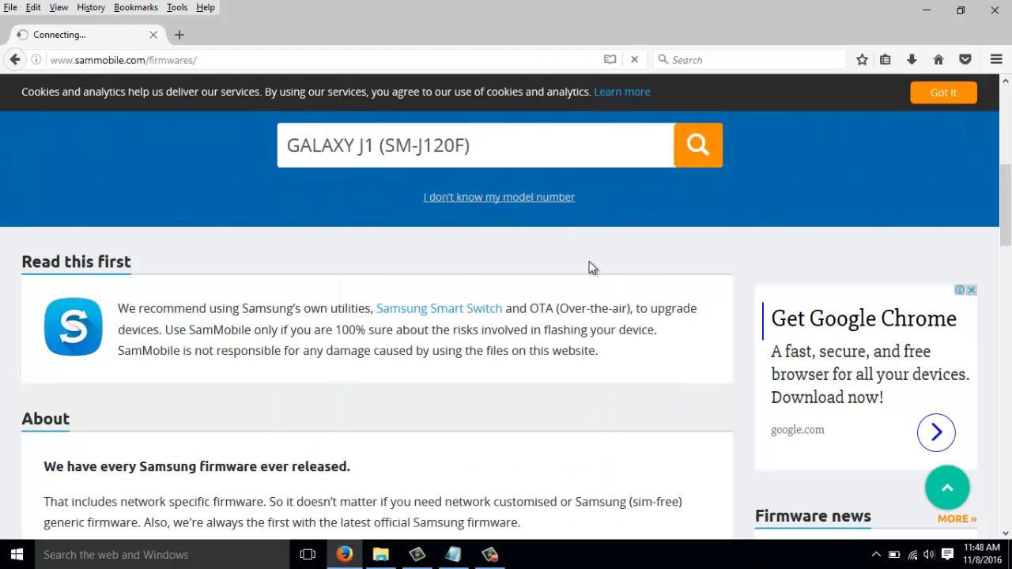
left_click(697, 145)
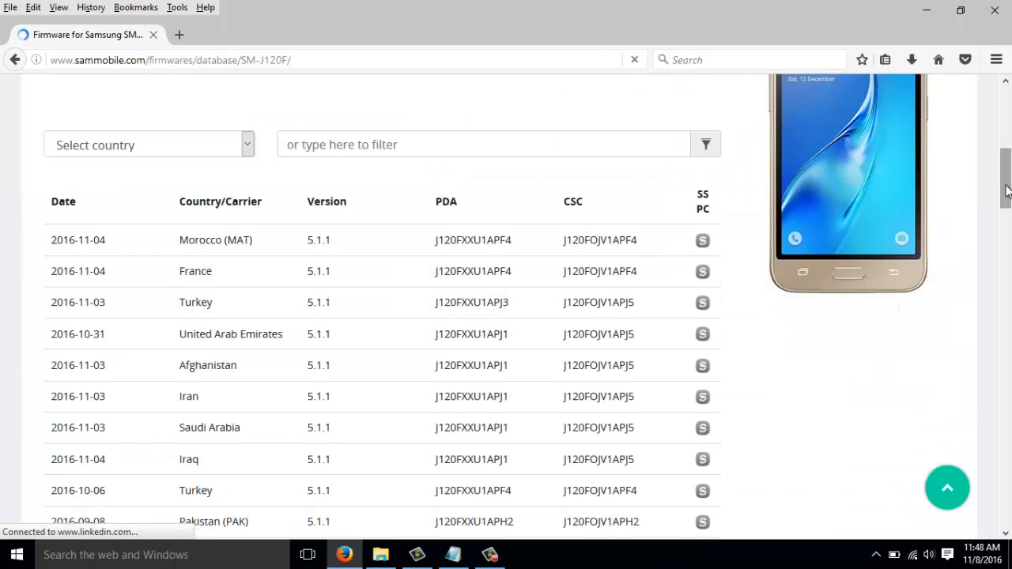
scroll("down", 3)
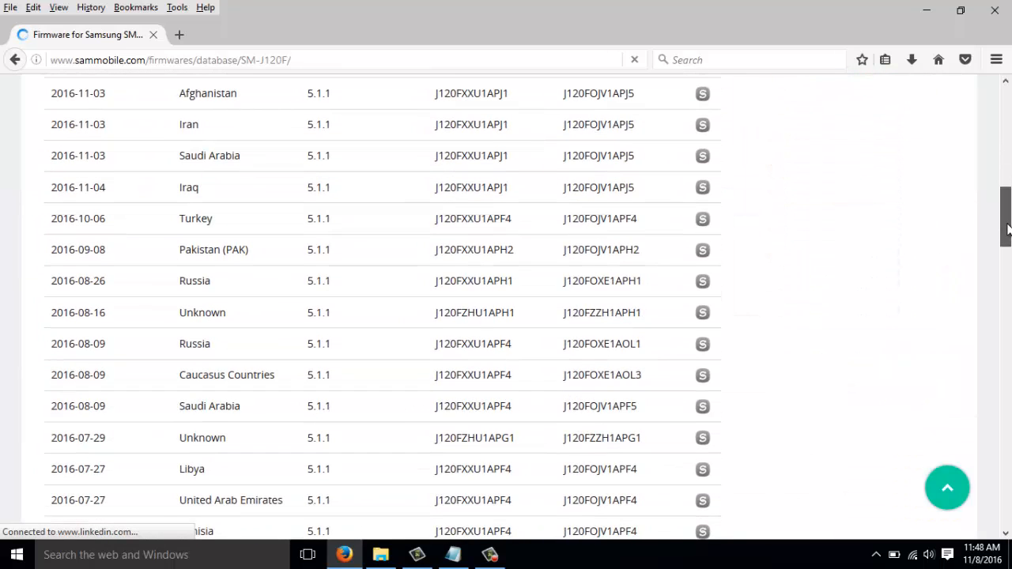
scroll("down", 3)
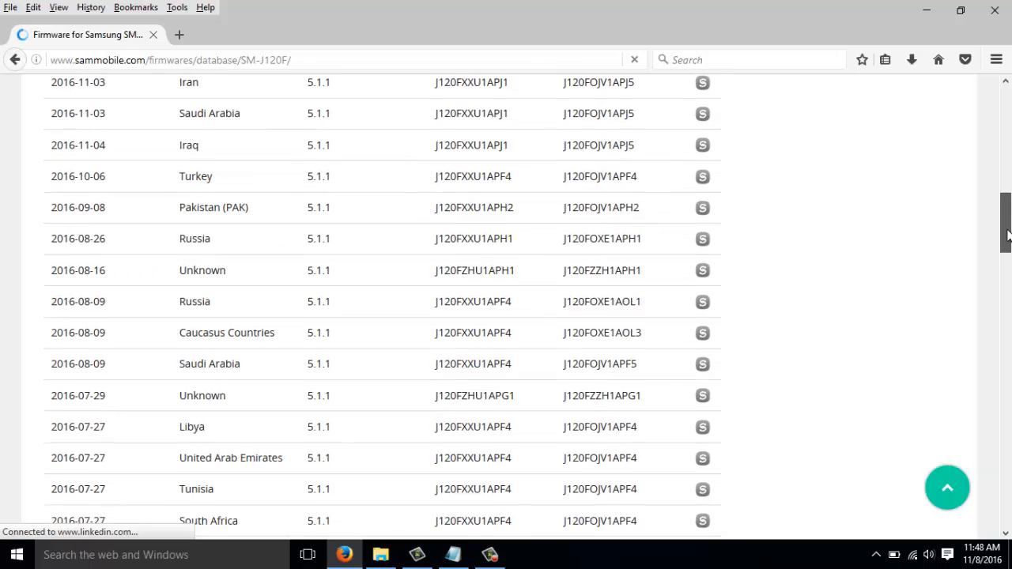
scroll("down", 3)
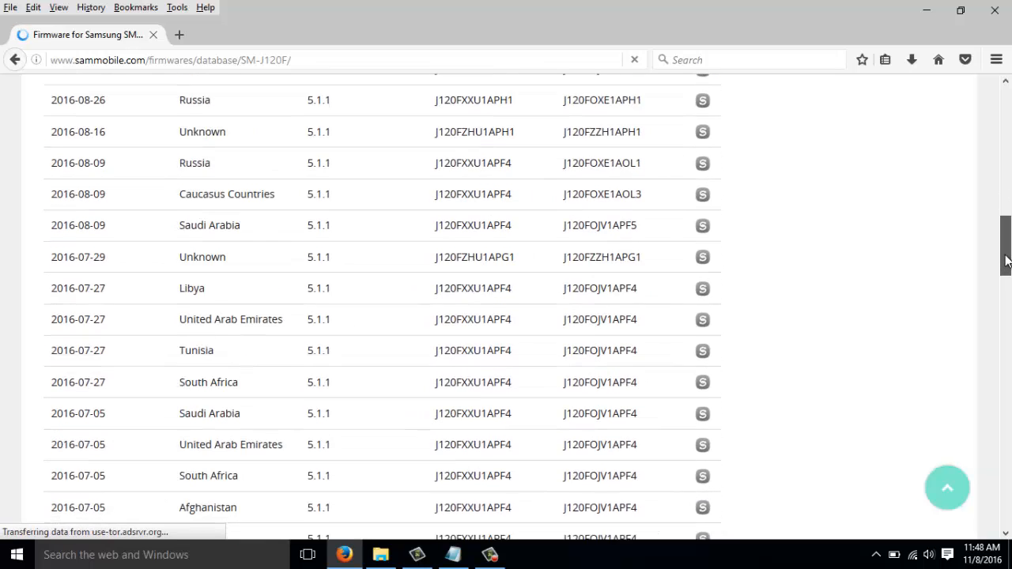
scroll("down", 3)
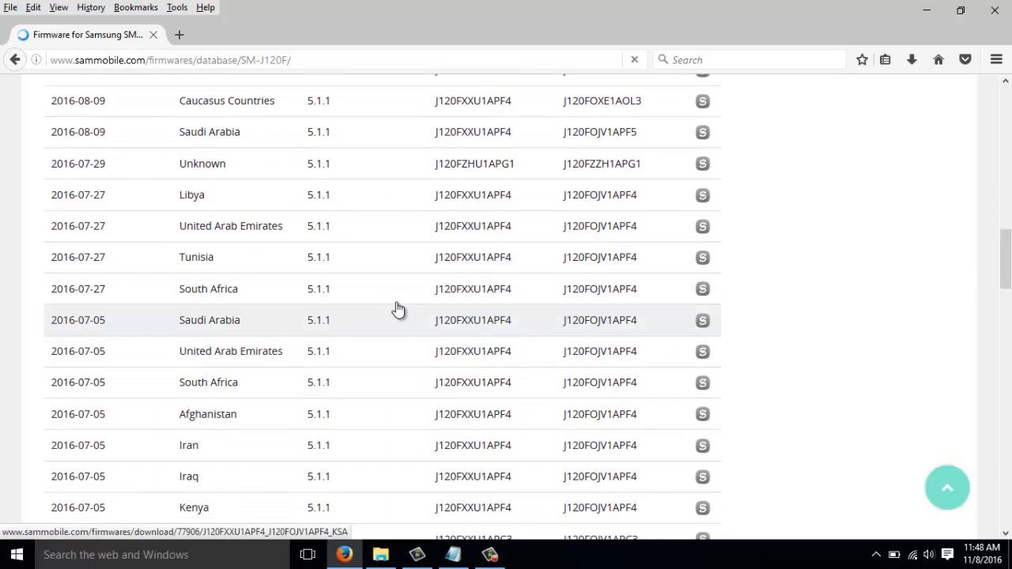
mouse_move(393, 298)
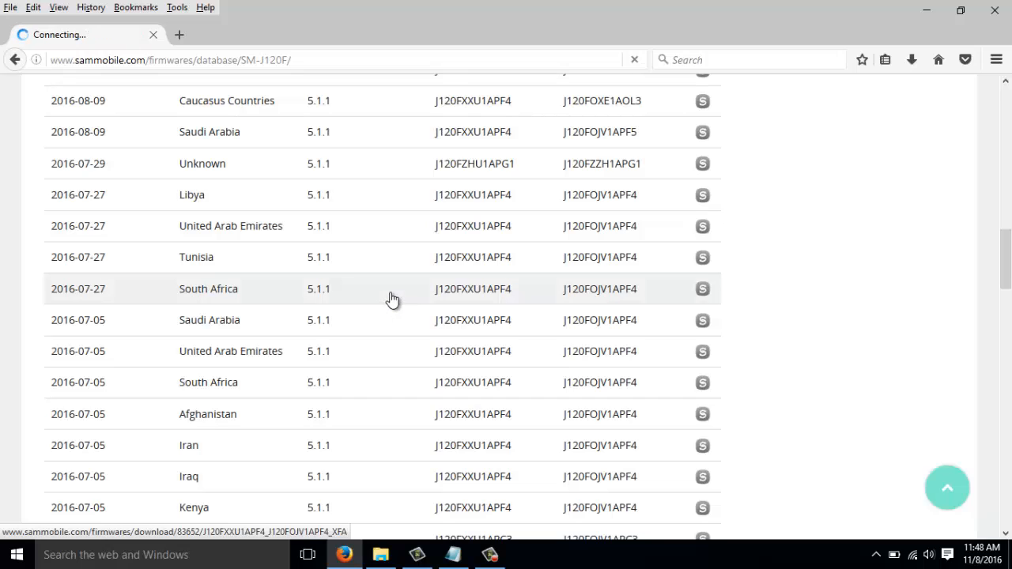
- Open the 2016-07-27 South Africa (XFA) build and choose Regular Download
left_click(472, 289)
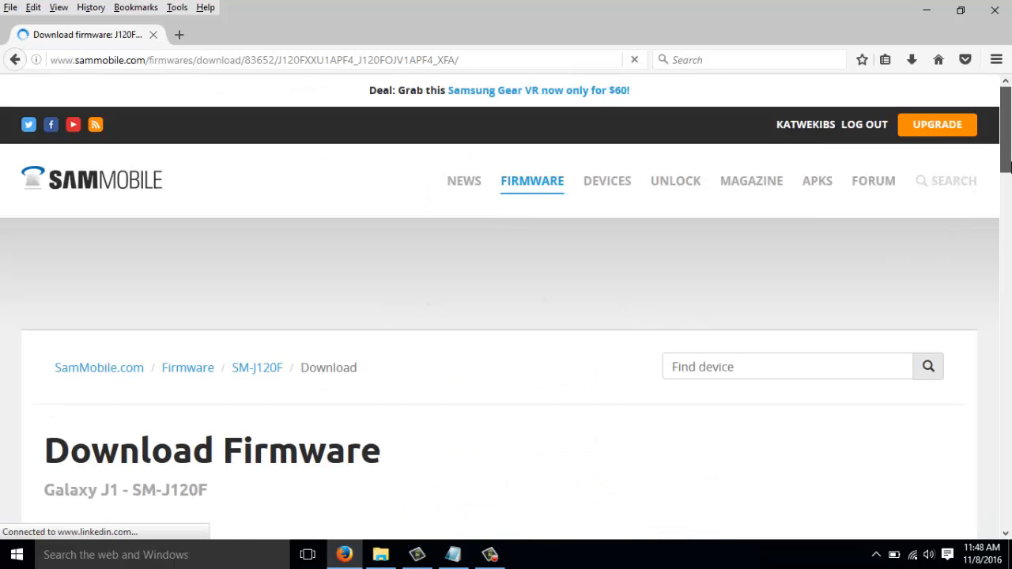
scroll("down", 3)
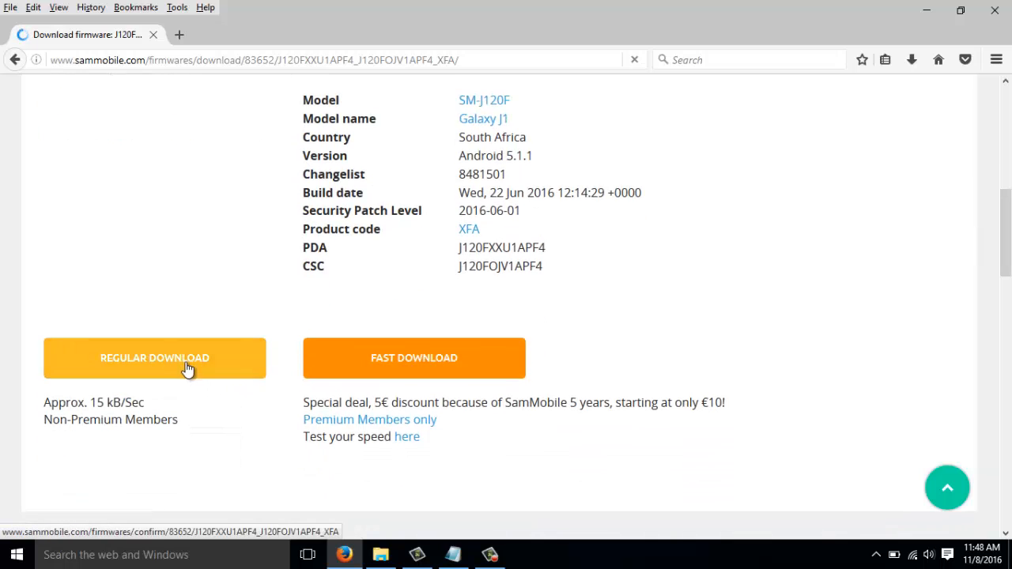
left_click(155, 357)
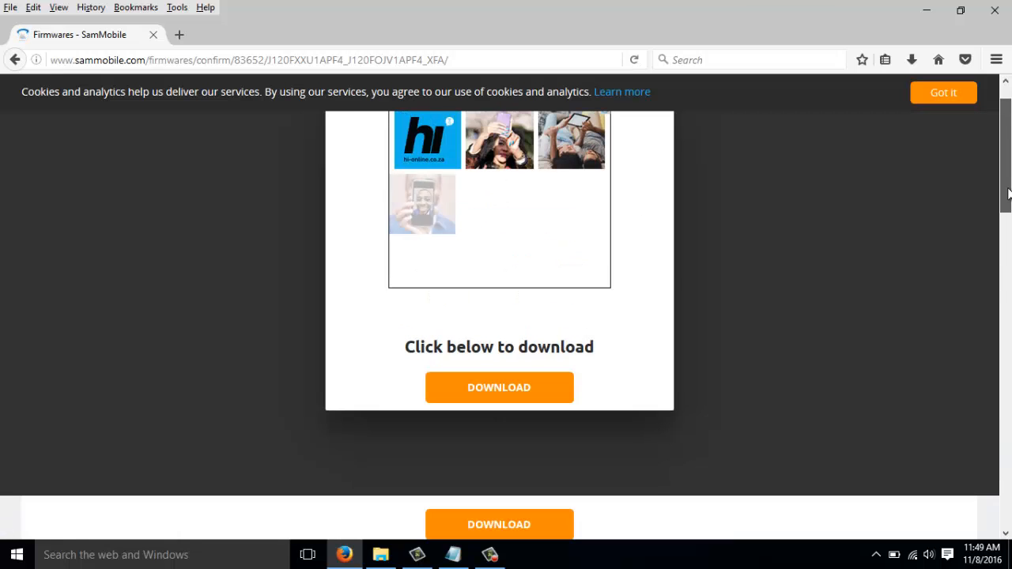
- Start the J120FXXU1APF4_J120FOJV1APF4_XFA.zip download and highlight its 1.1 GB size
left_click(499, 387)
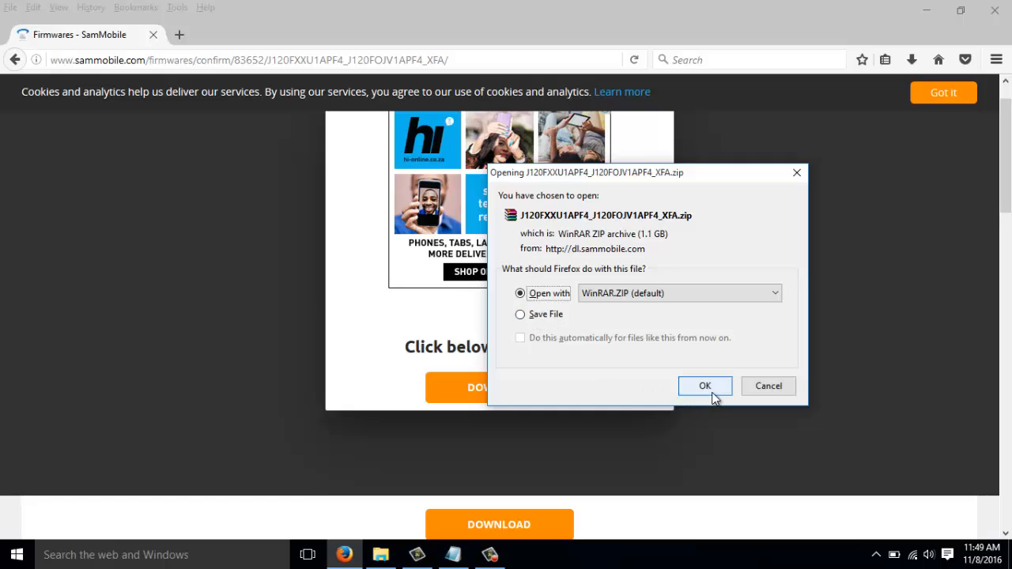
mouse_move(577, 227)
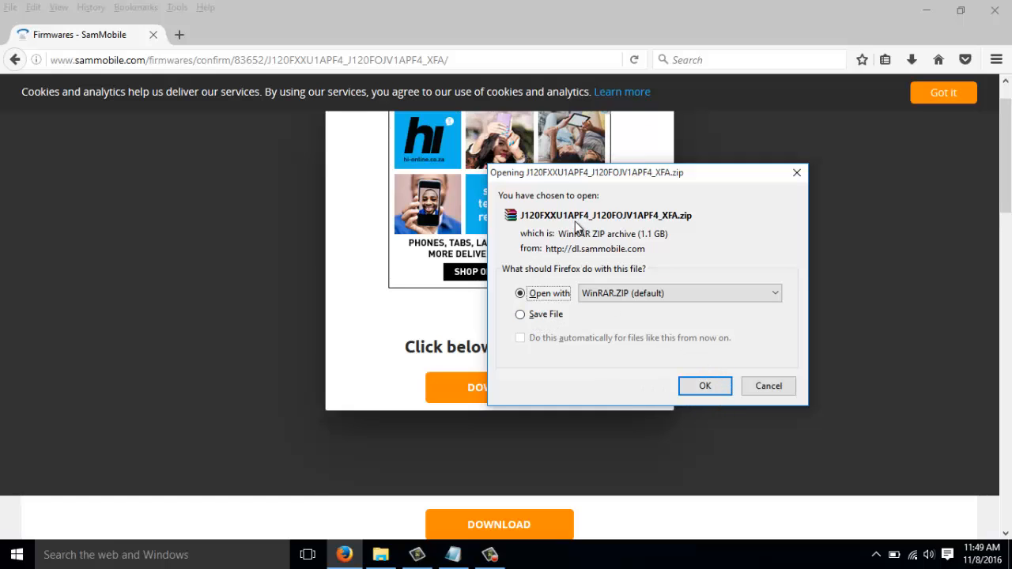
mouse_move(778, 199)
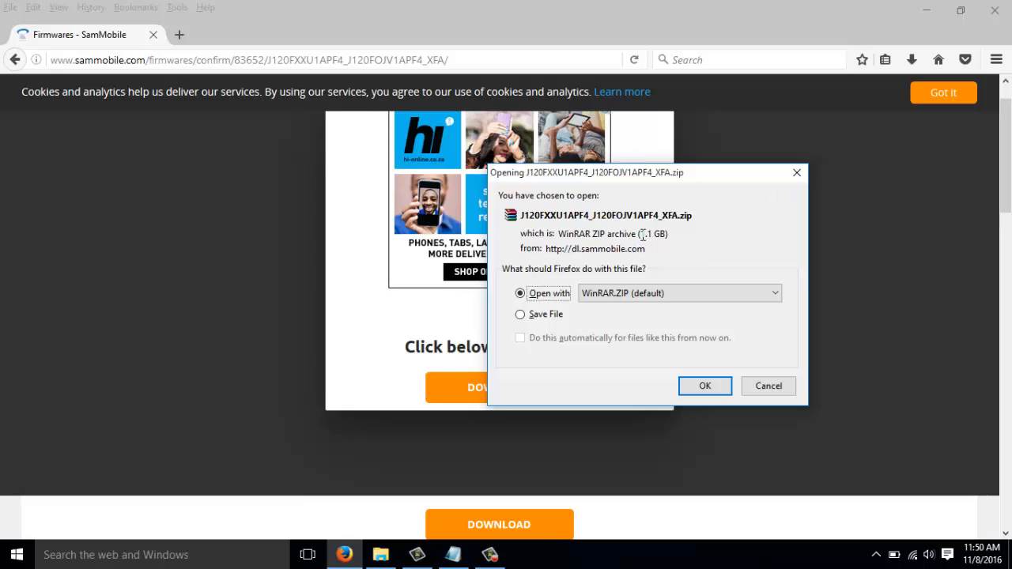
double_click(653, 233)
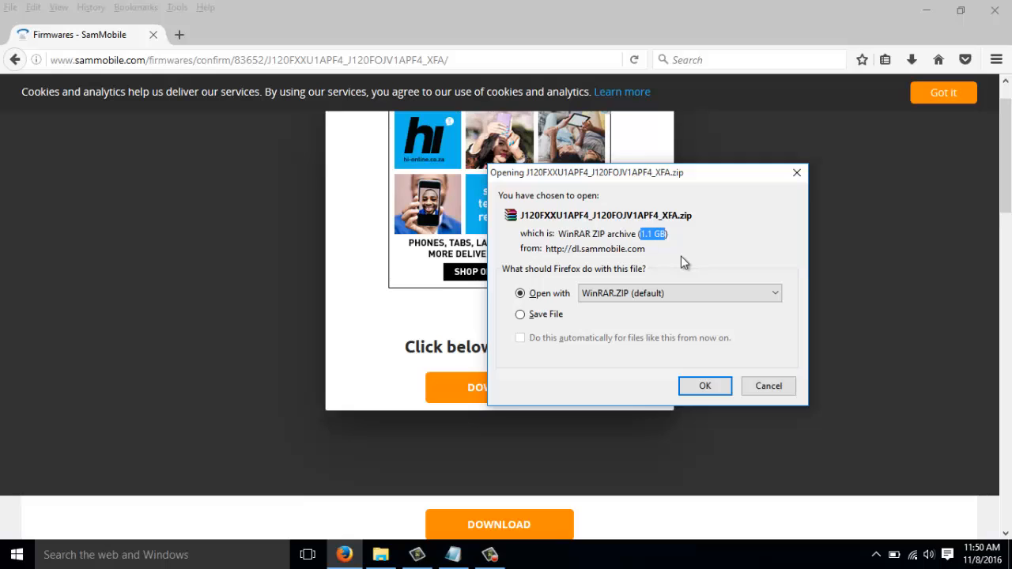
mouse_move(709, 406)
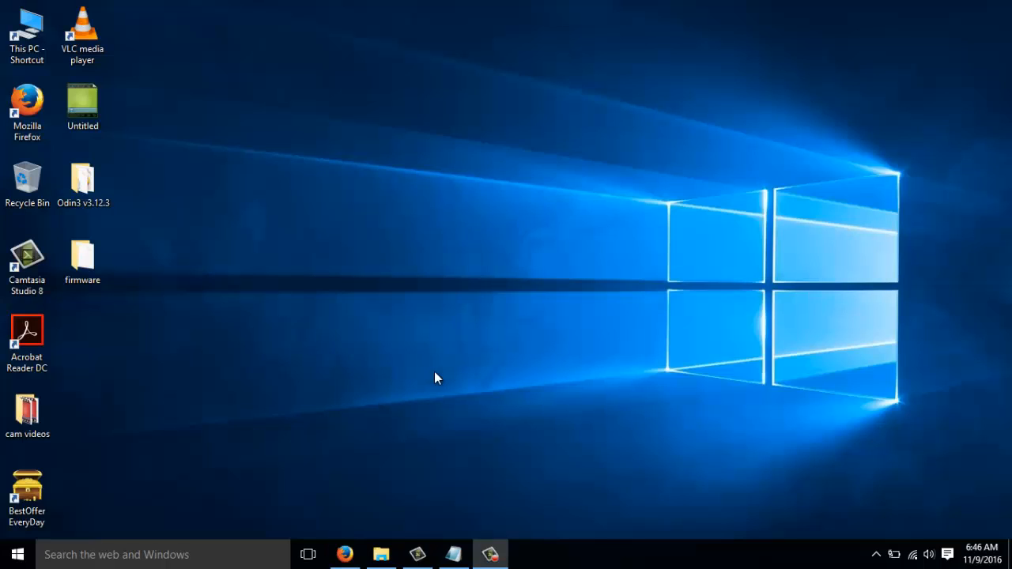
mouse_move(441, 382)
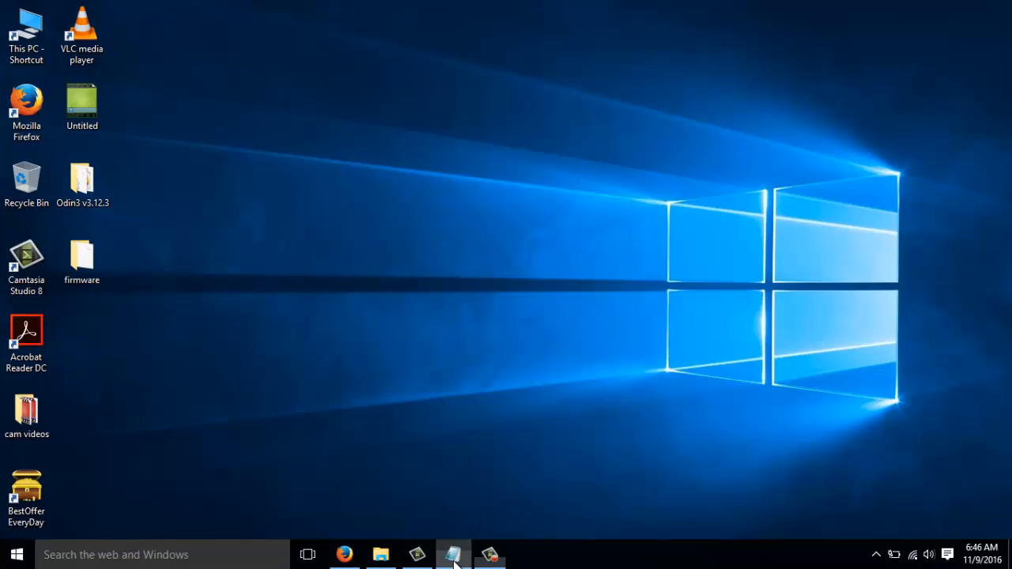
right_click(387, 229)
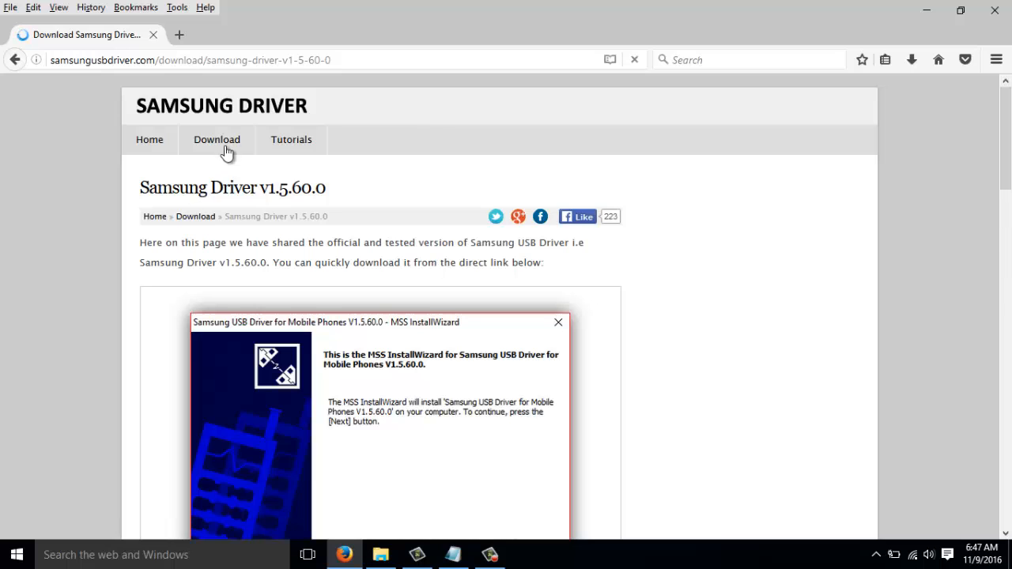
- Begin downloading Samsung-Usb-Driver-v1.5.60.0.zip from samsungusbdriver.com
scroll("down", 3)
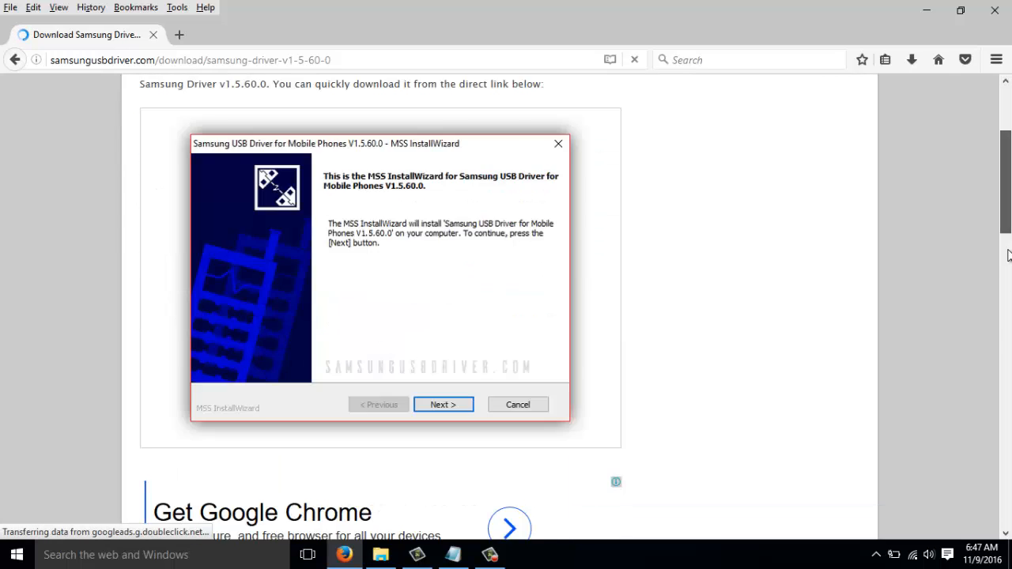
left_click(558, 144)
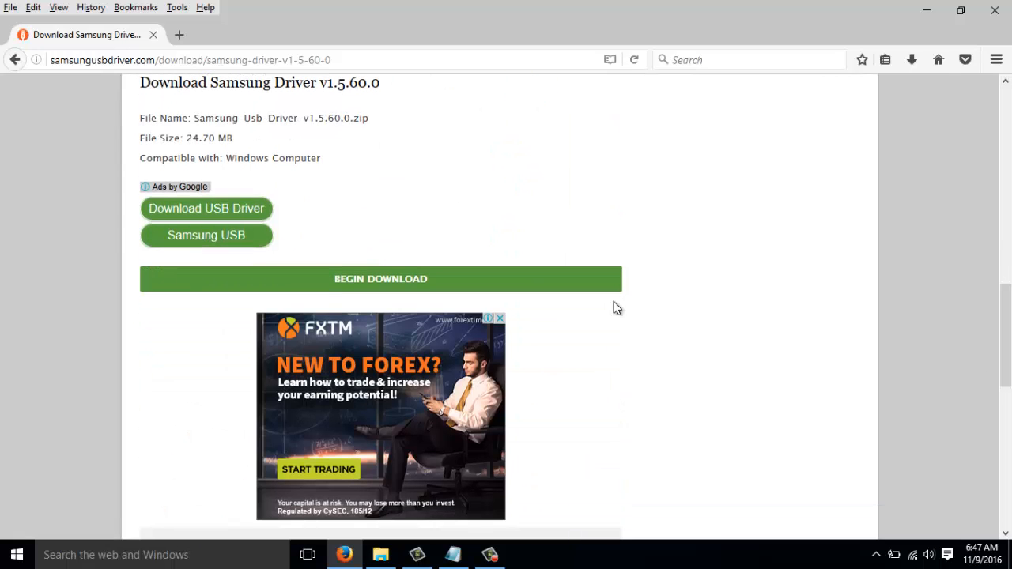
left_click(381, 278)
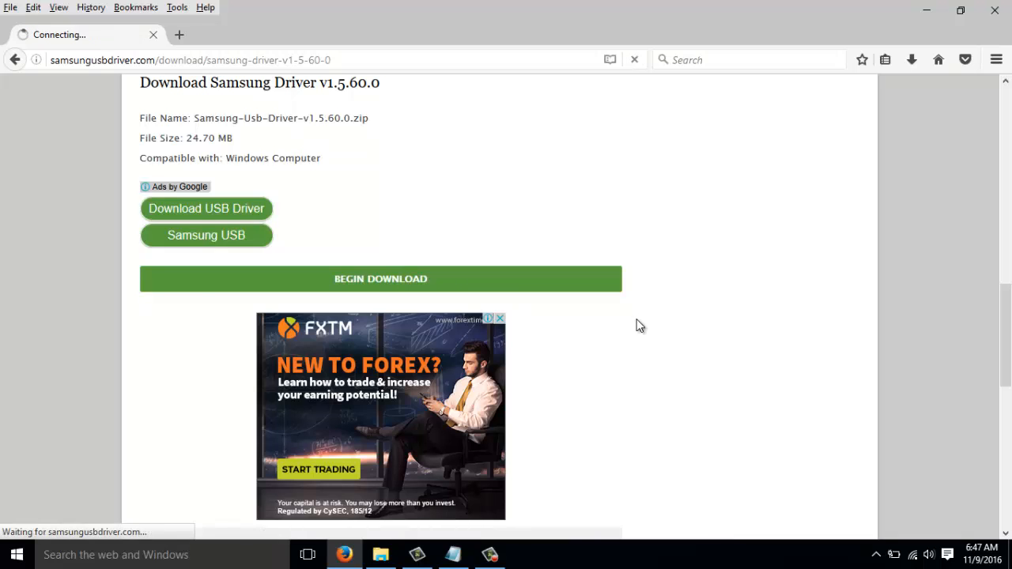
left_click(381, 278)
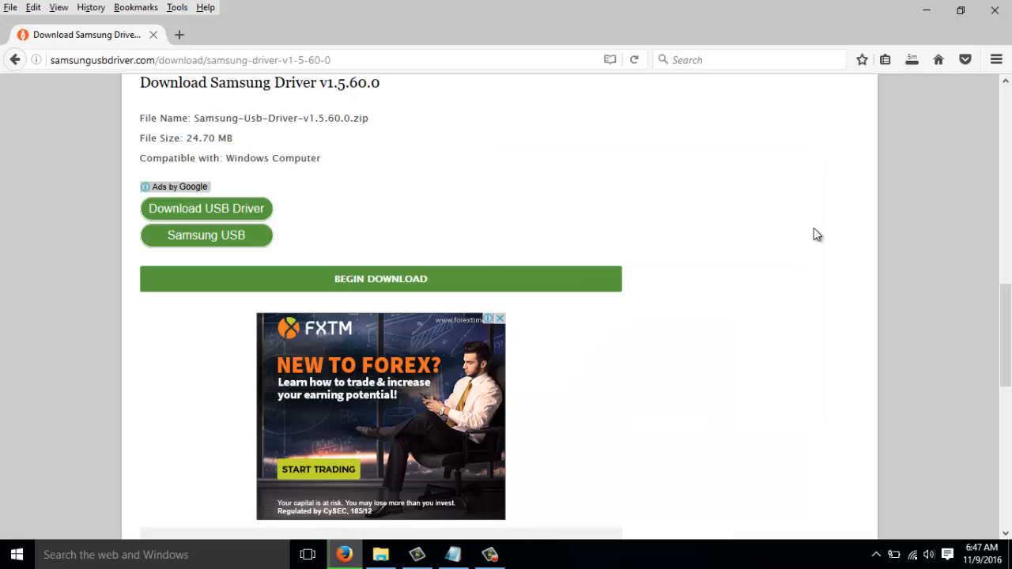
mouse_move(813, 190)
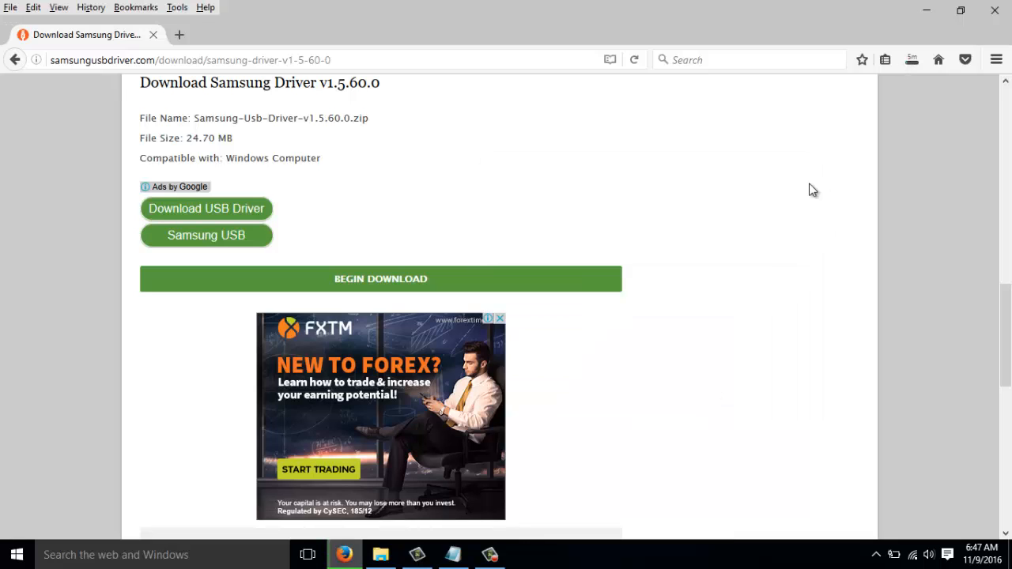
mouse_move(815, 193)
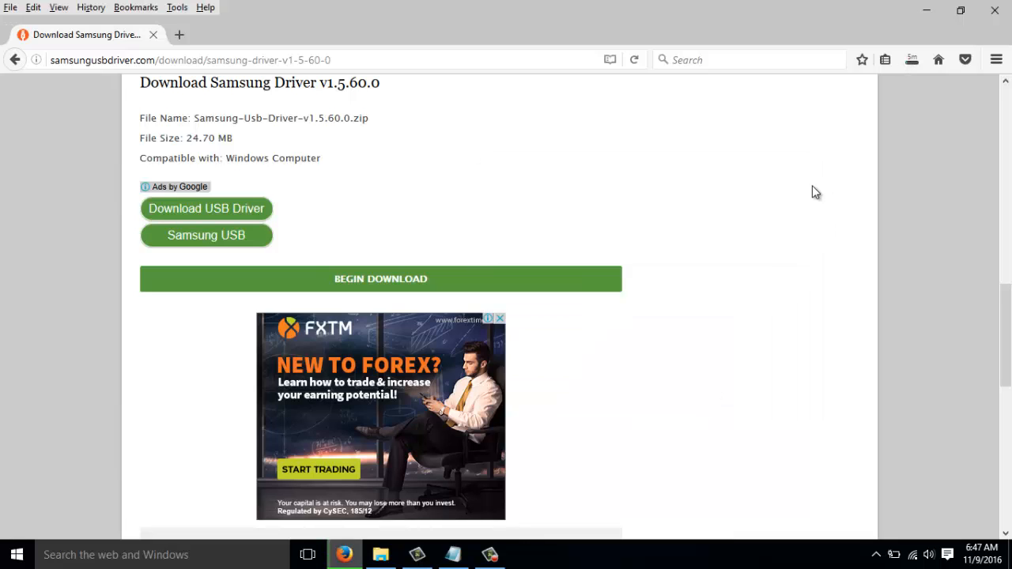
mouse_move(798, 121)
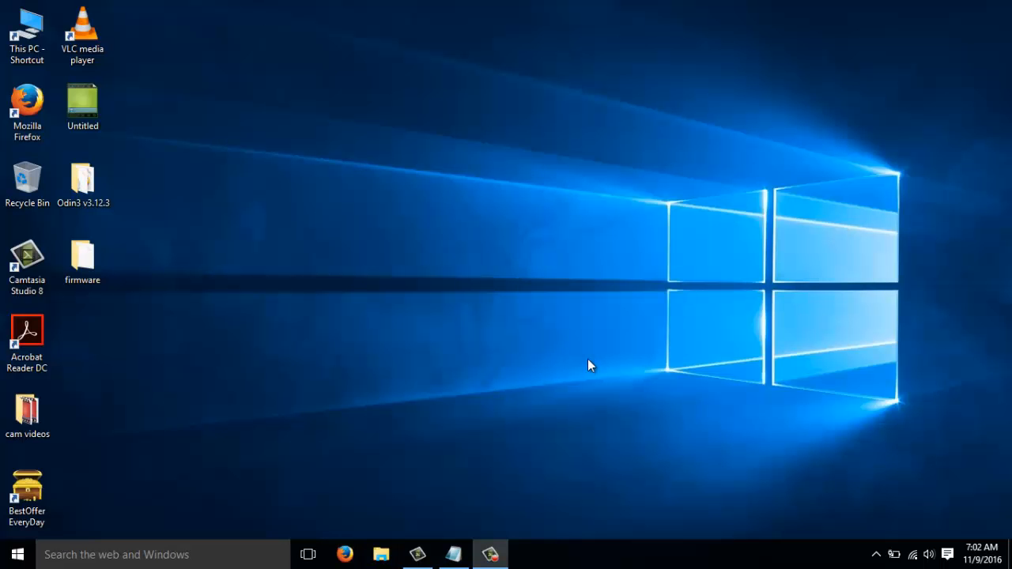
mouse_move(281, 253)
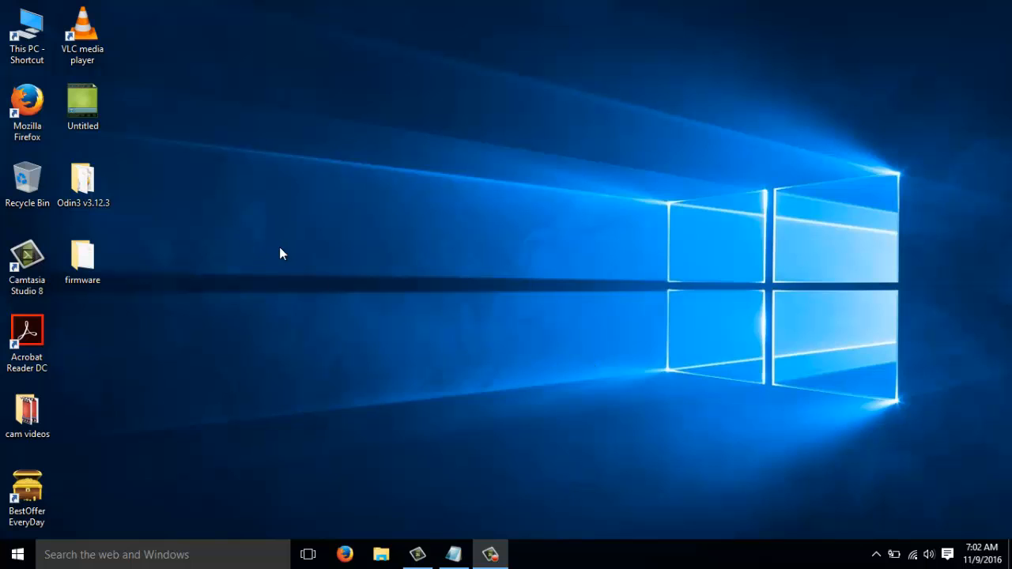
mouse_move(232, 252)
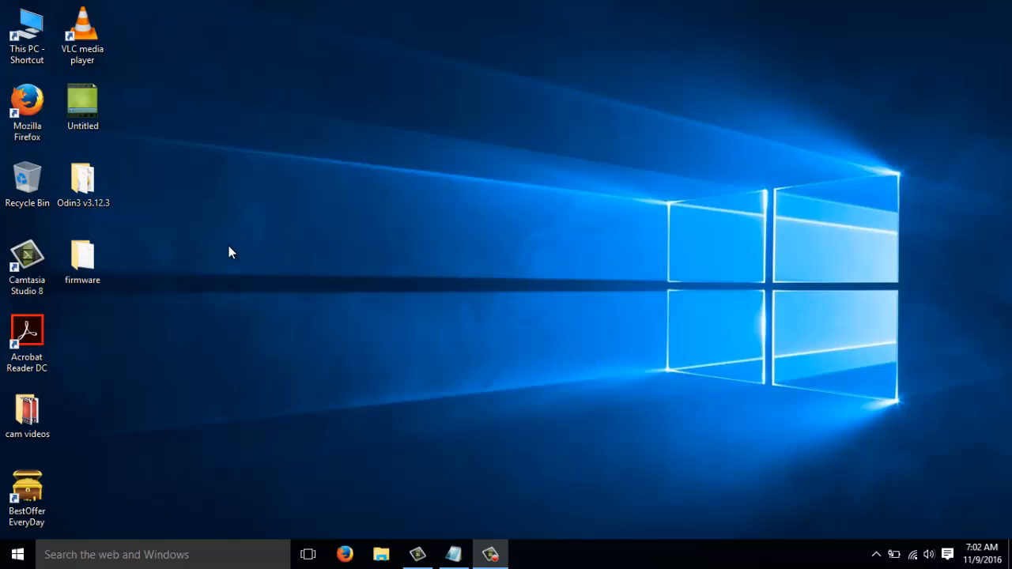
mouse_move(285, 269)
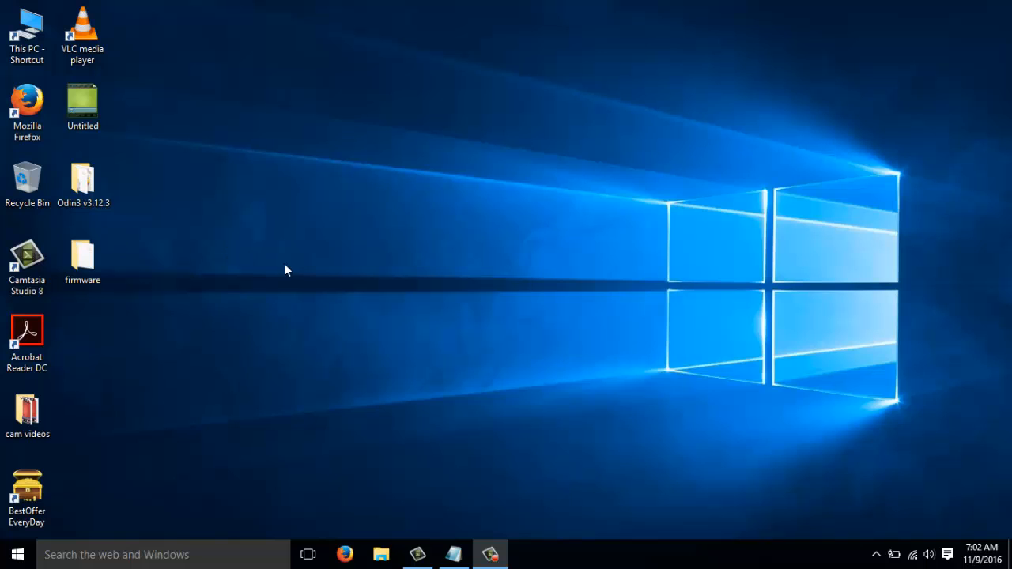
left_click(83, 106)
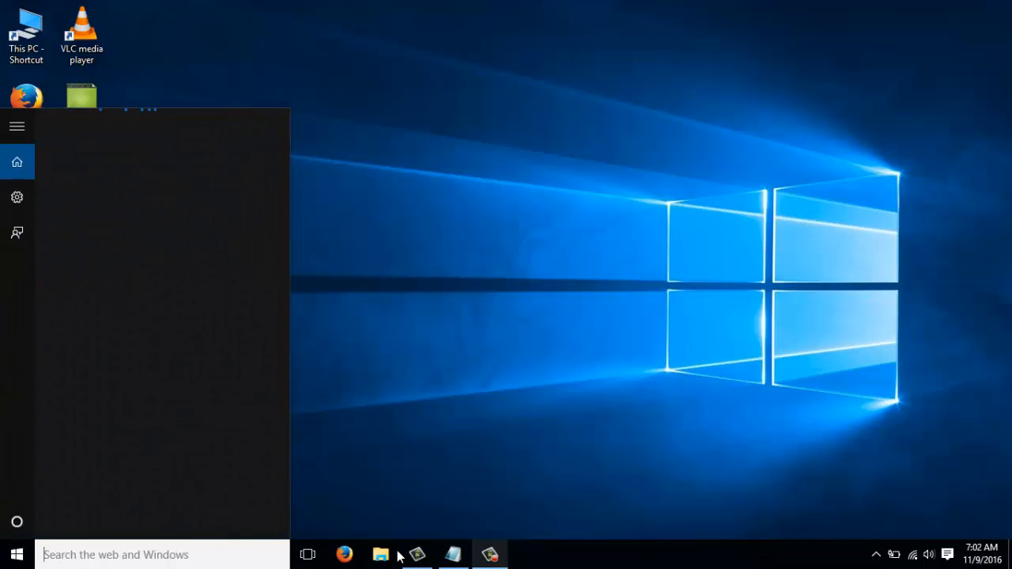
left_click(380, 555)
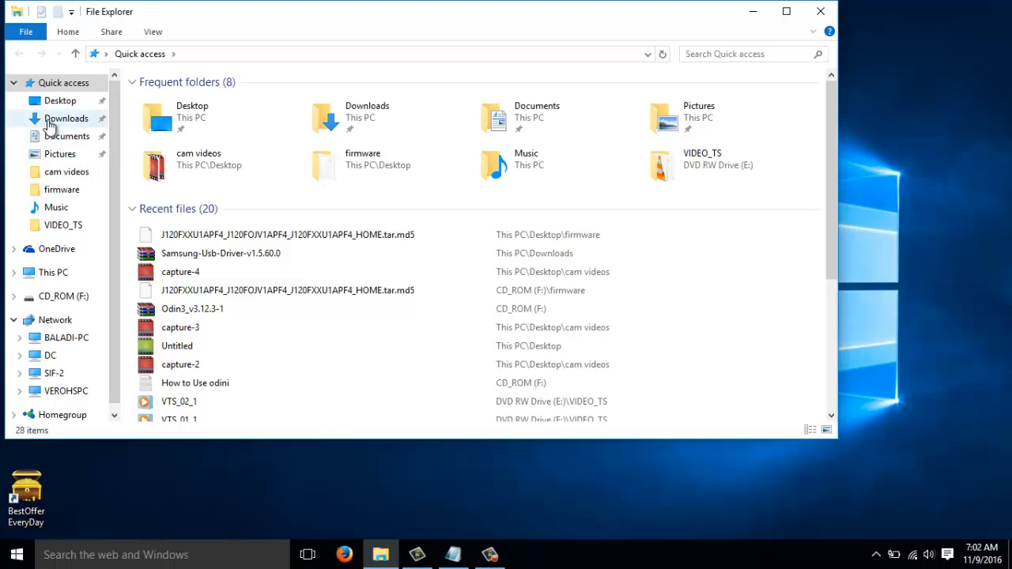
left_click(67, 118)
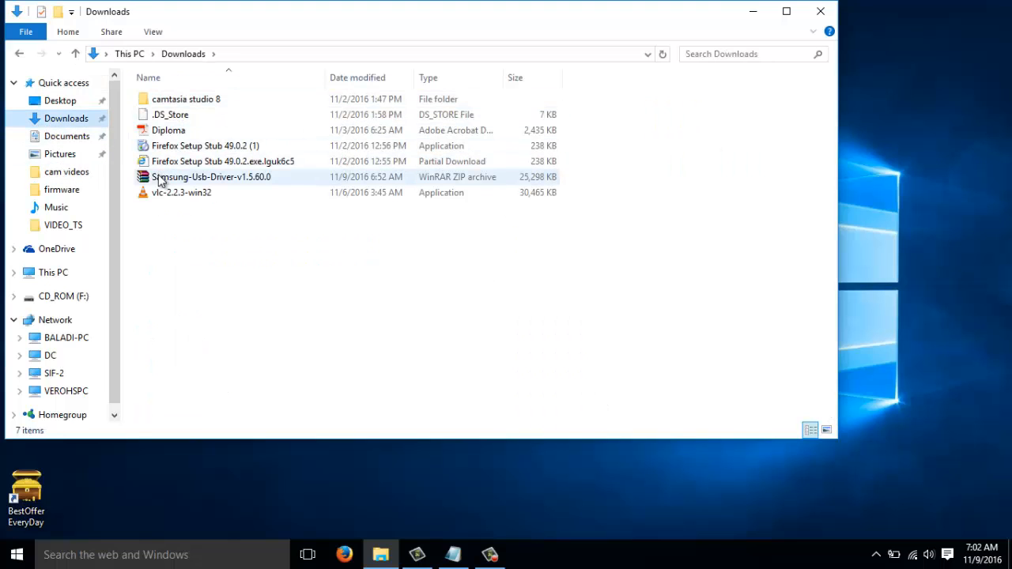
left_click(210, 176)
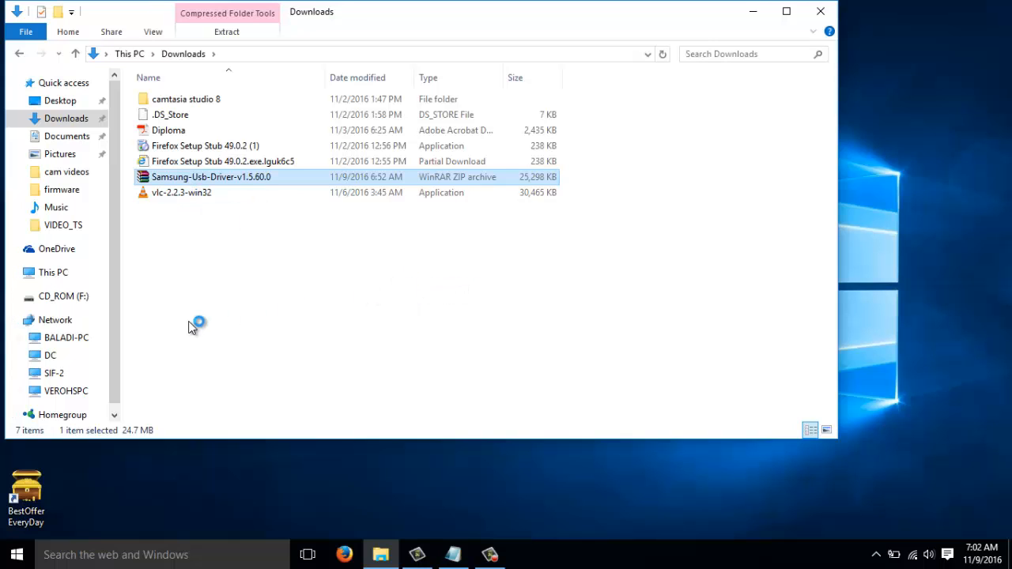
double_click(210, 176)
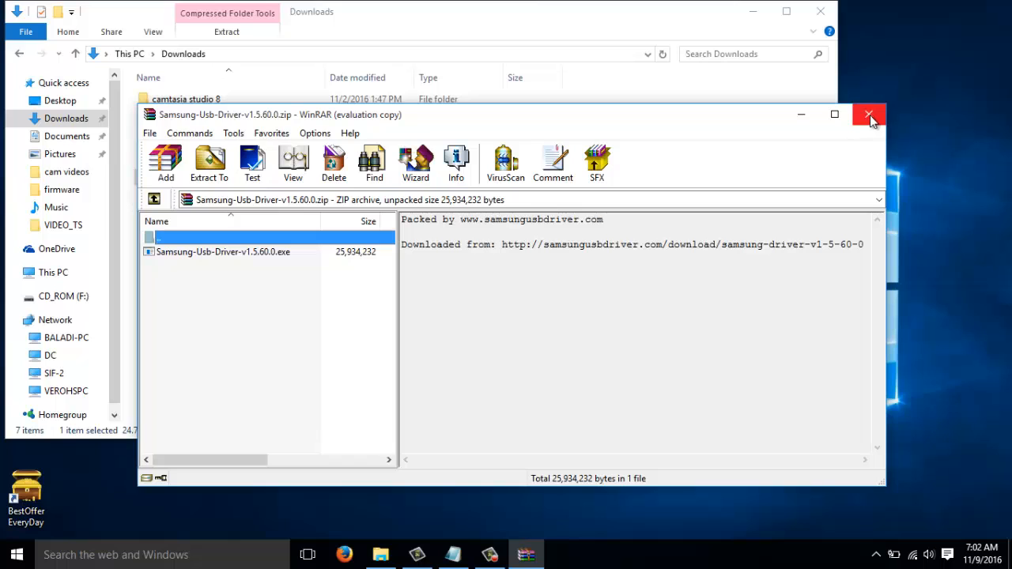
mouse_move(870, 114)
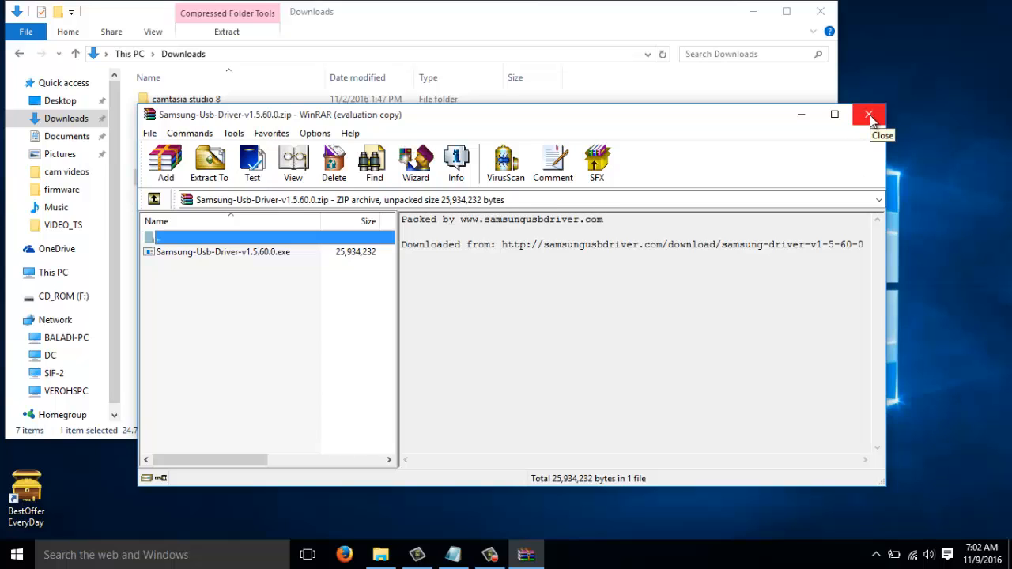
left_click(869, 115)
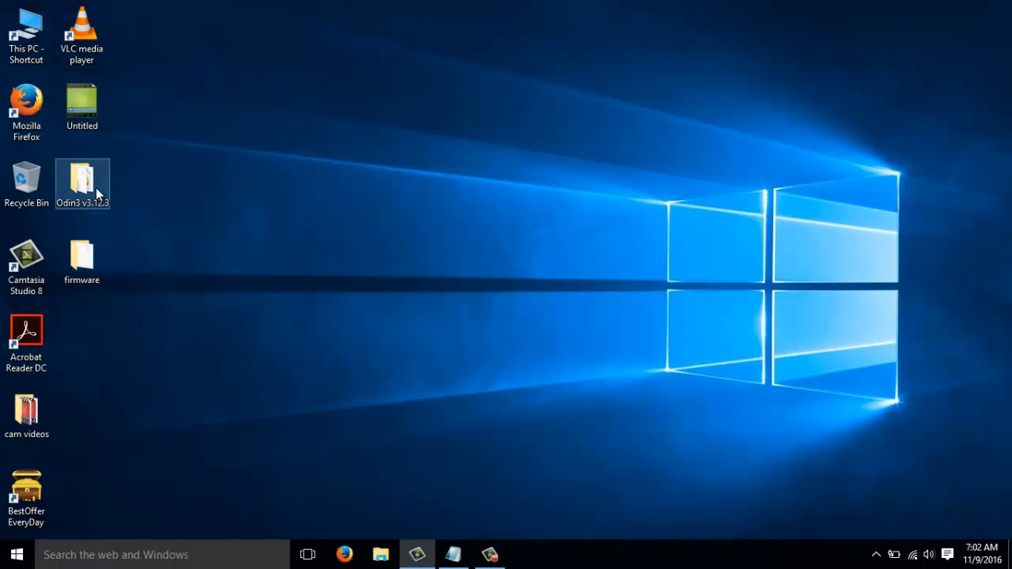
- Open the desktop Odin3 v3.12.3 folder and run the Odin3 application
double_click(82, 177)
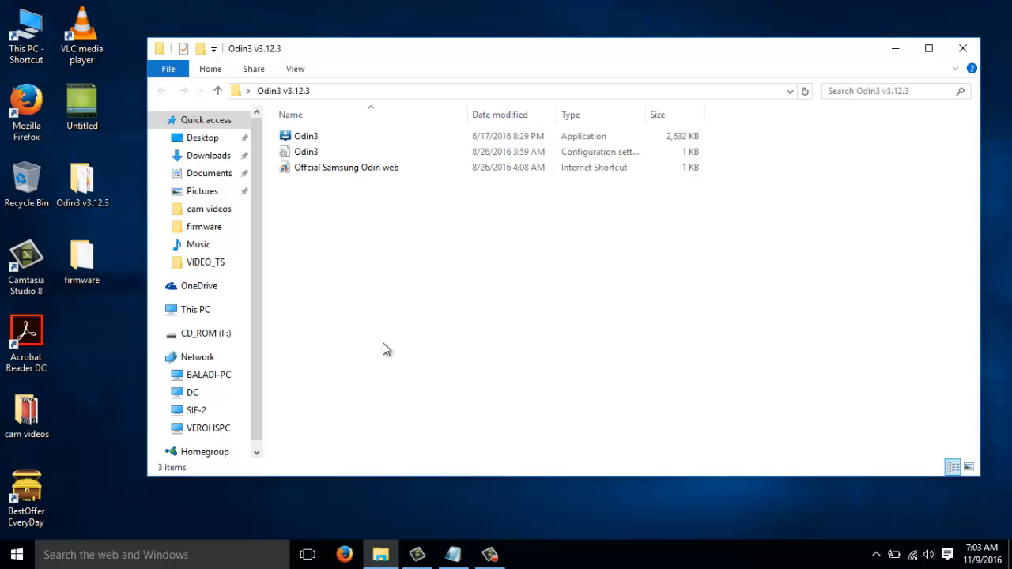
left_click(306, 136)
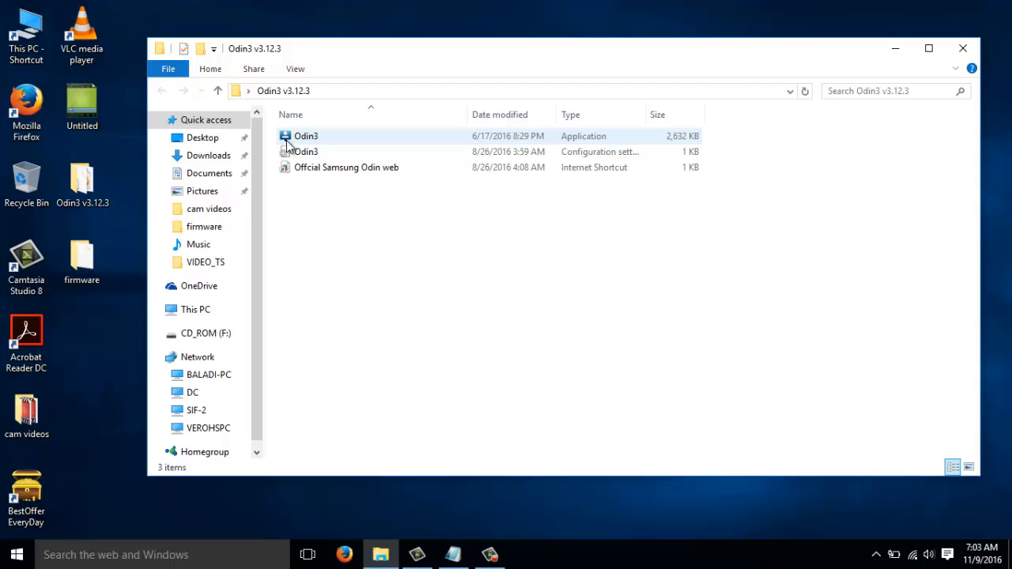
mouse_move(296, 142)
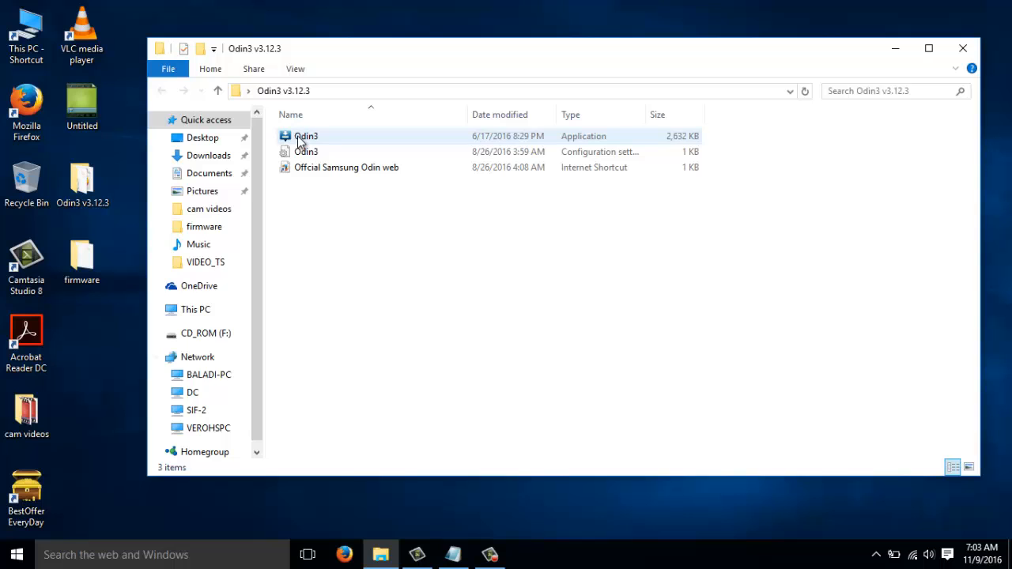
double_click(306, 136)
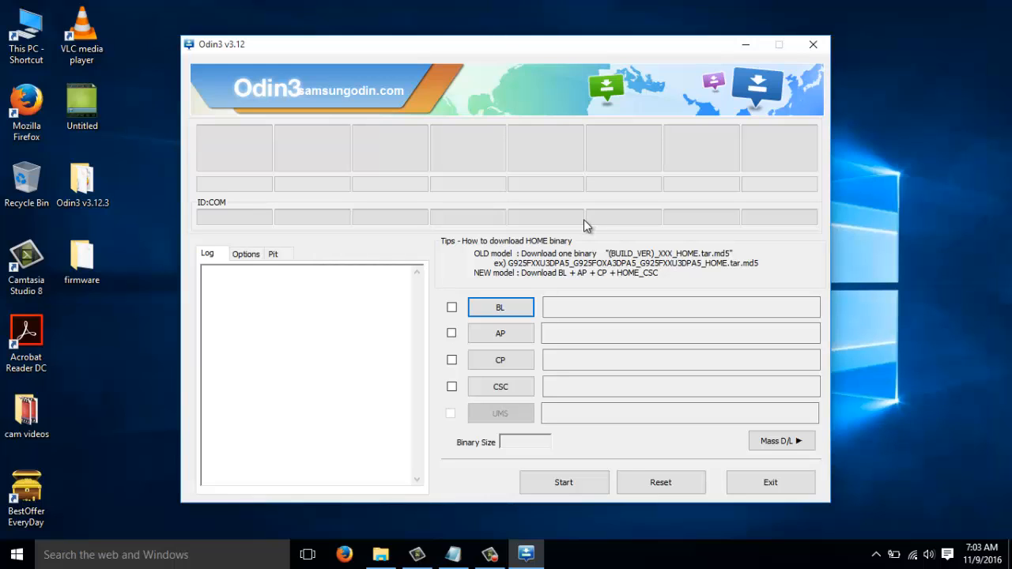
mouse_move(404, 200)
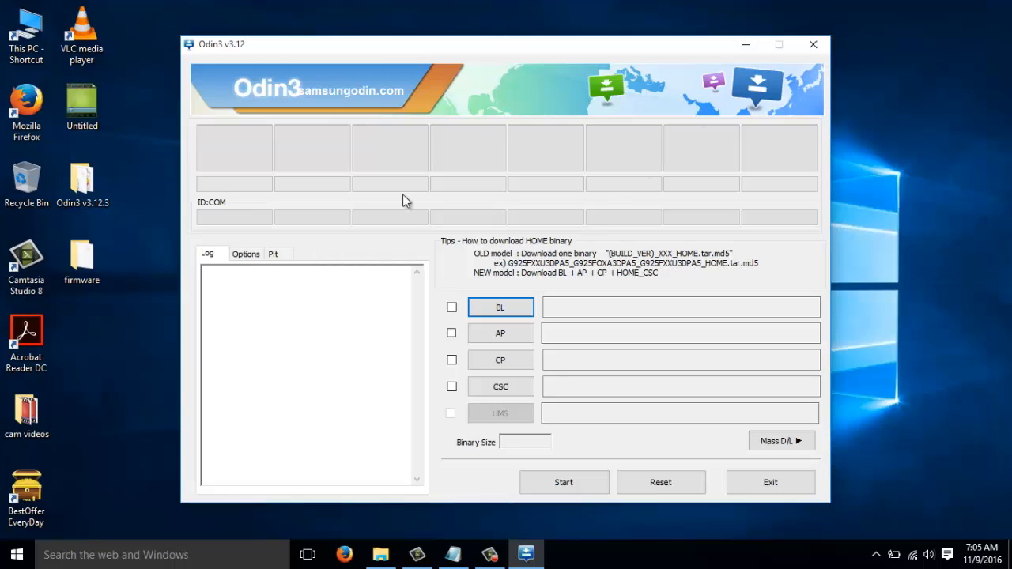